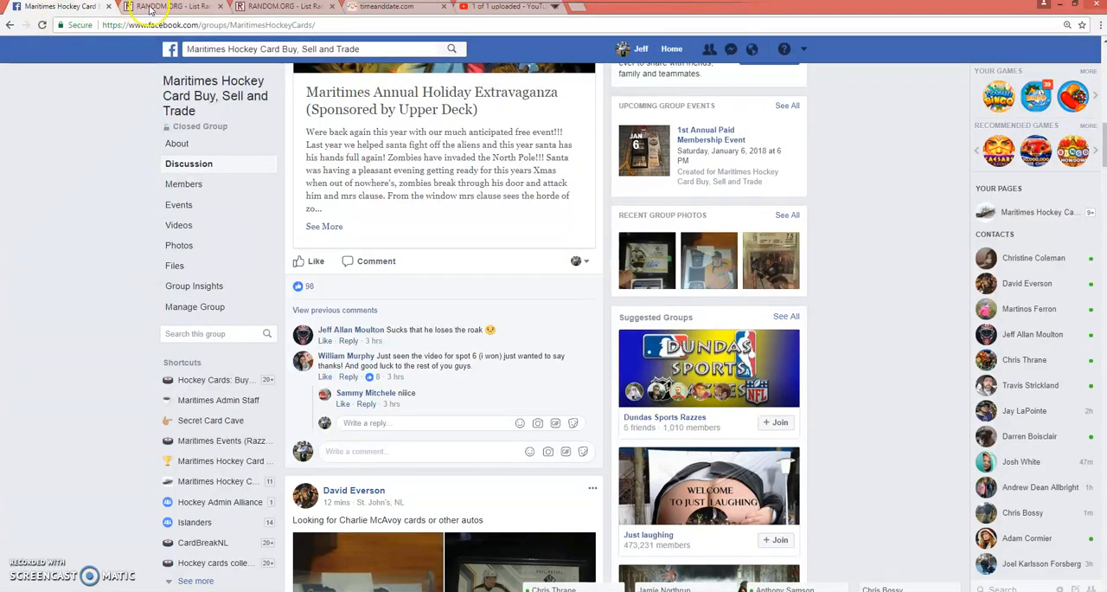
{"action": "mouse_move", "coordinate": [173, 7]}
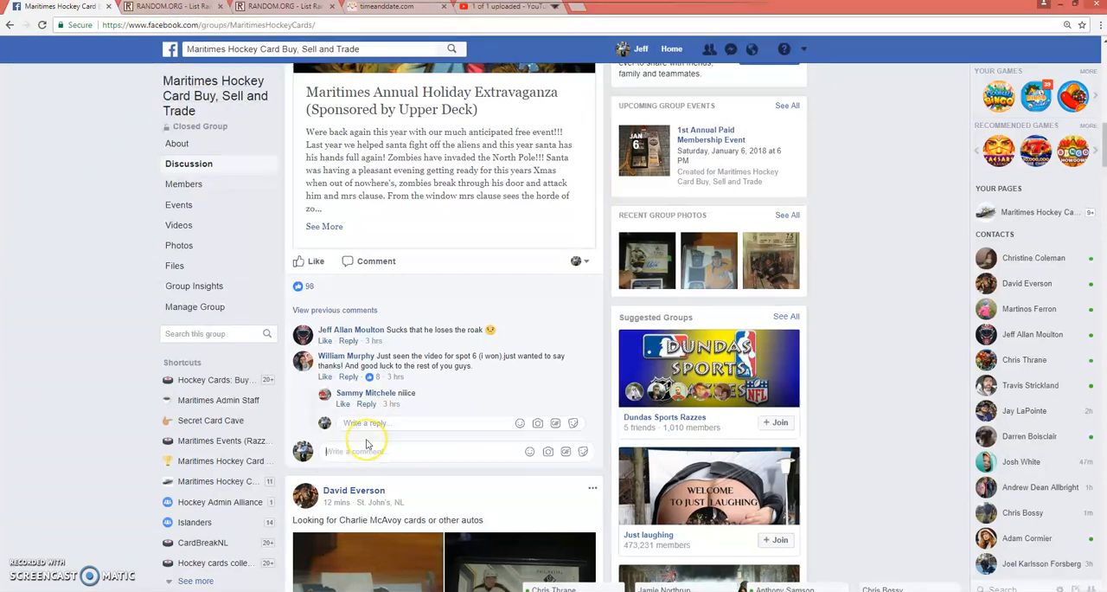
Post a comment reading "live" under the Holiday Extravaganza post in the hockey card group
{"action": "type", "text": "live"}
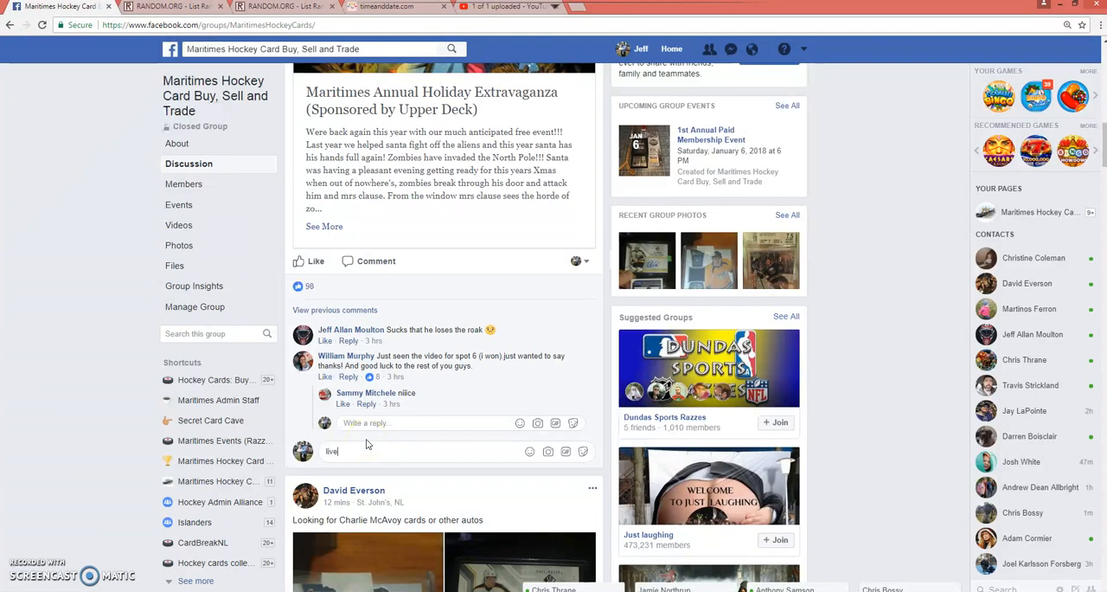
{"action": "key", "text": "Return"}
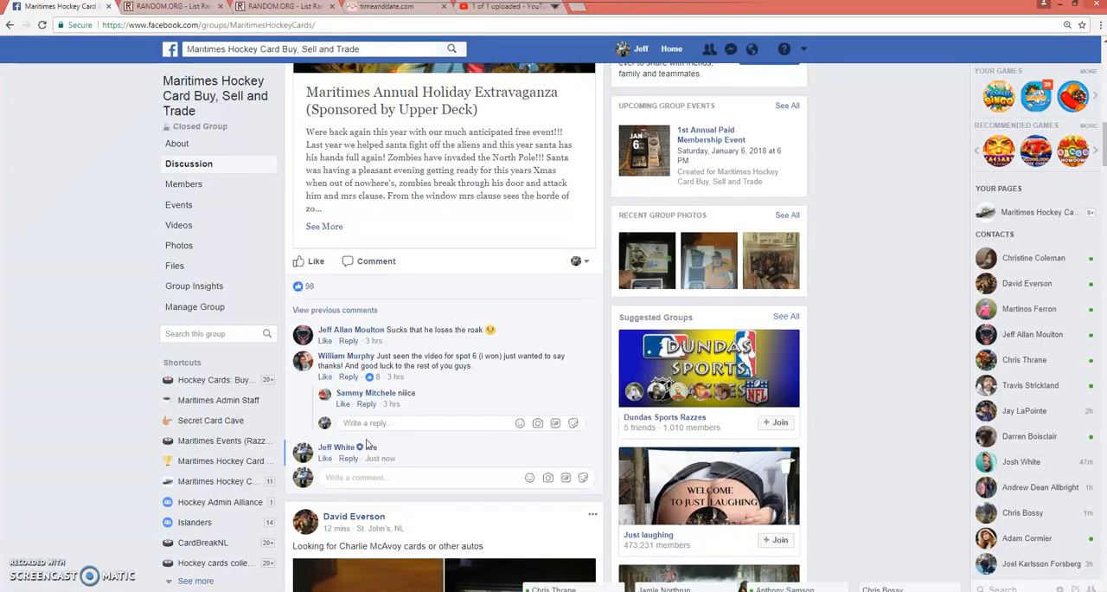
{"action": "mouse_move", "coordinate": [381, 459]}
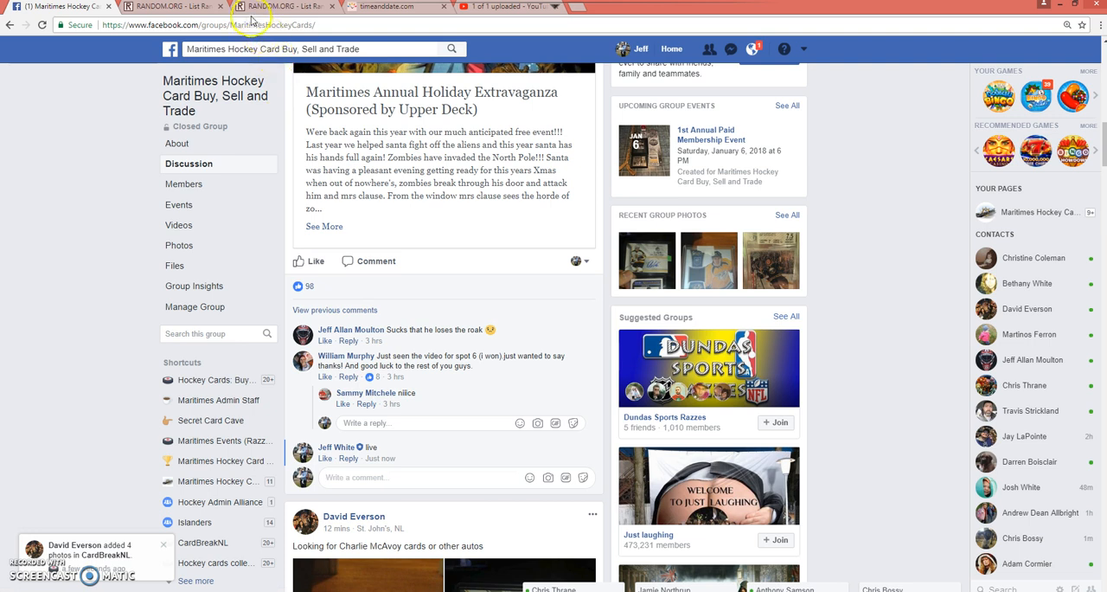
Check the current time on timeanddate.com, then switch to the RANDOM.ORG tab with the name list
{"action": "left_click", "coordinate": [384, 7]}
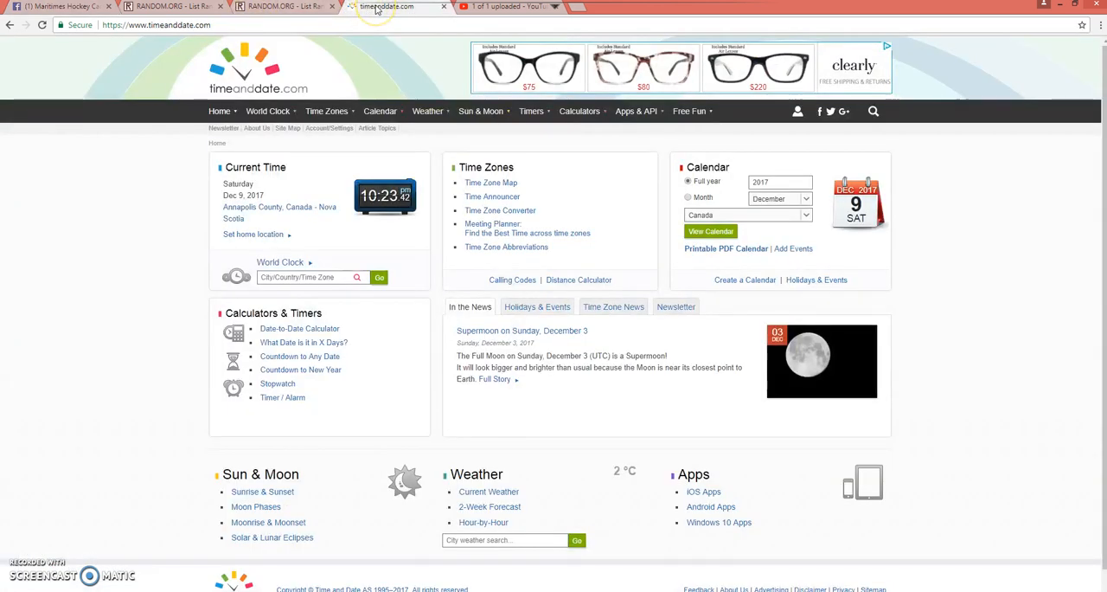
{"action": "mouse_move", "coordinate": [173, 9]}
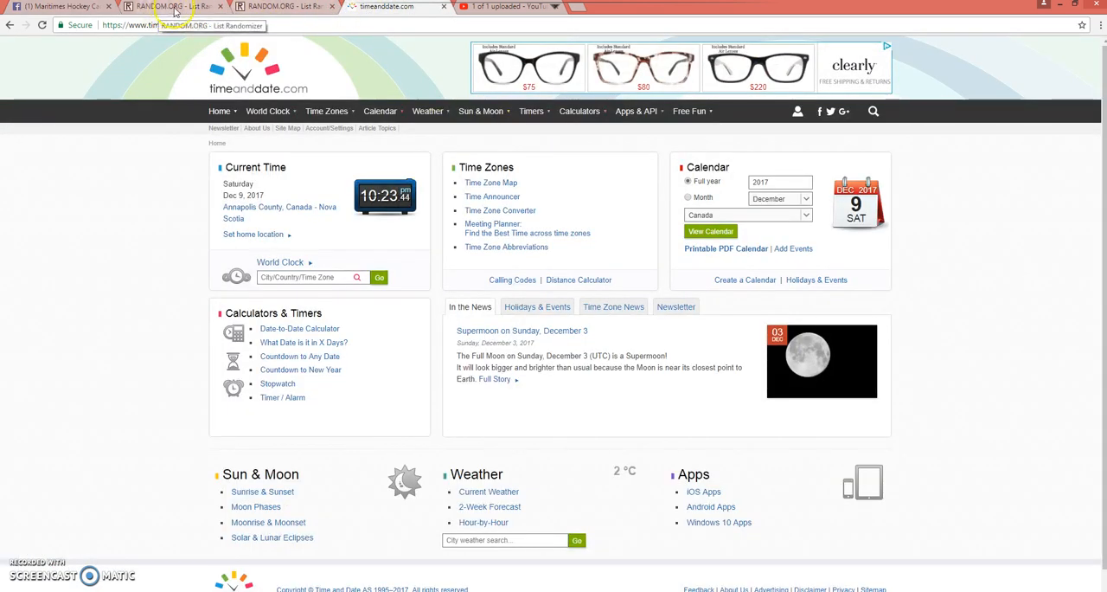
{"action": "left_click", "coordinate": [173, 6]}
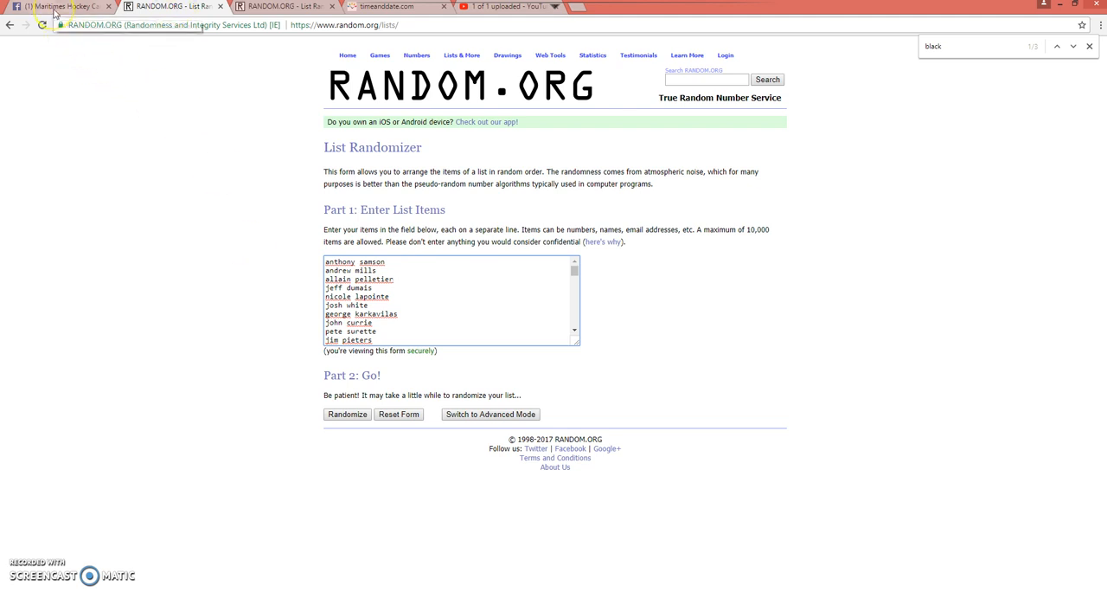
{"action": "mouse_move", "coordinate": [61, 7]}
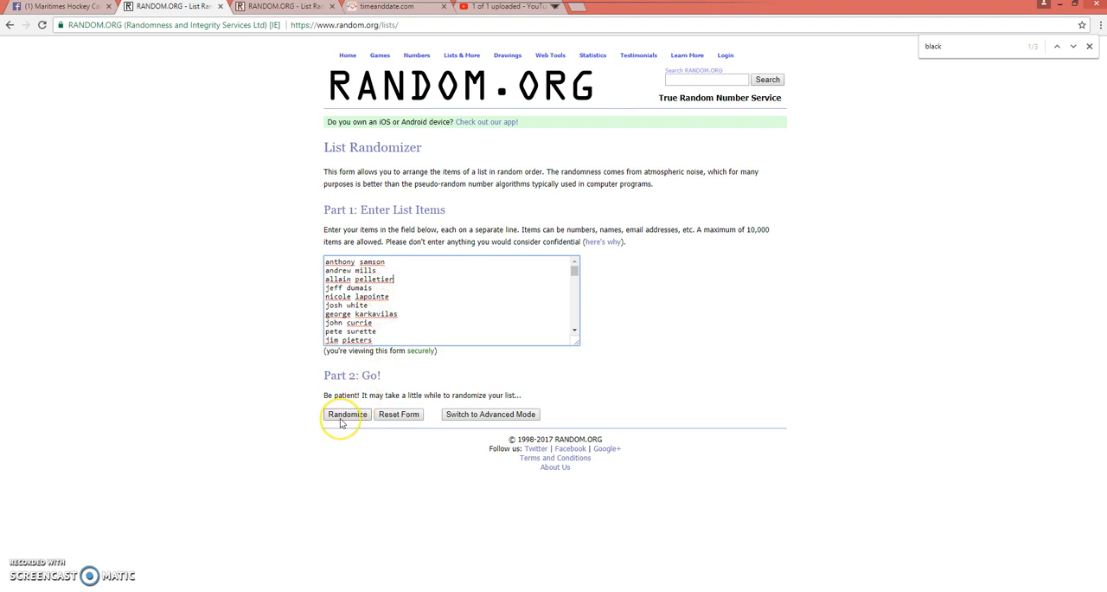
Randomize the 293-name list and select its timestamp and randomization-count lines at the bottom
{"action": "left_click", "coordinate": [346, 413]}
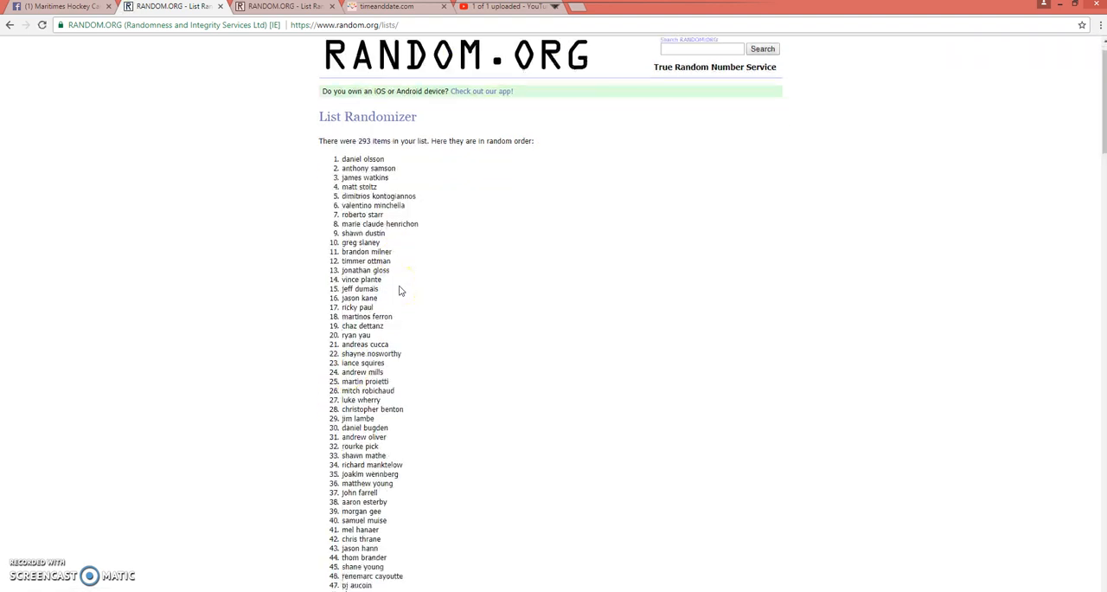
{"action": "scroll", "scroll_direction": "down", "scroll_amount": 3}
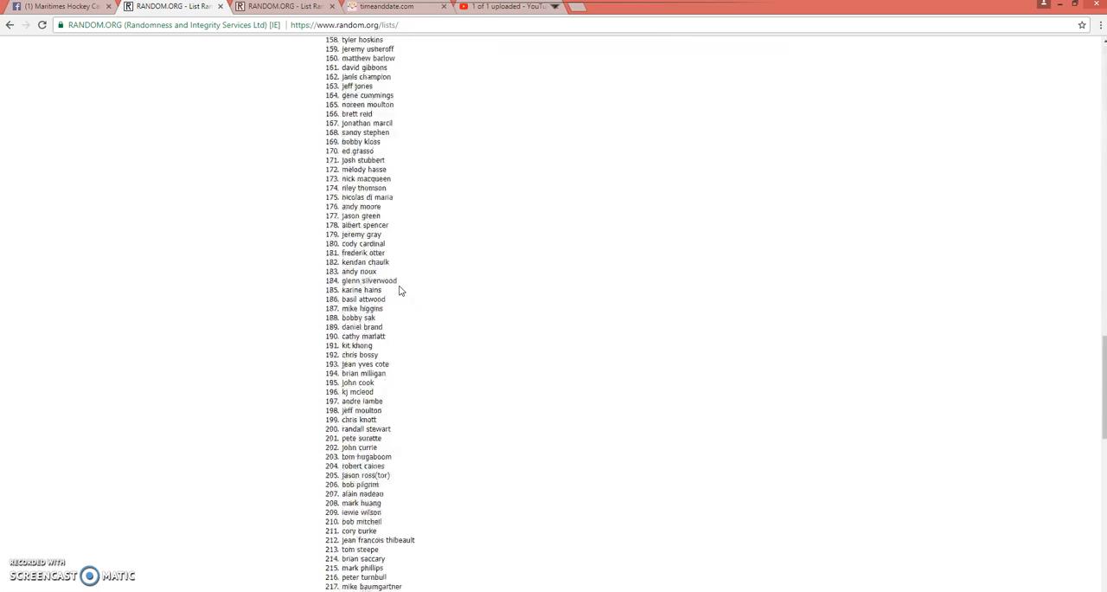
{"action": "scroll", "scroll_direction": "down", "scroll_amount": 3}
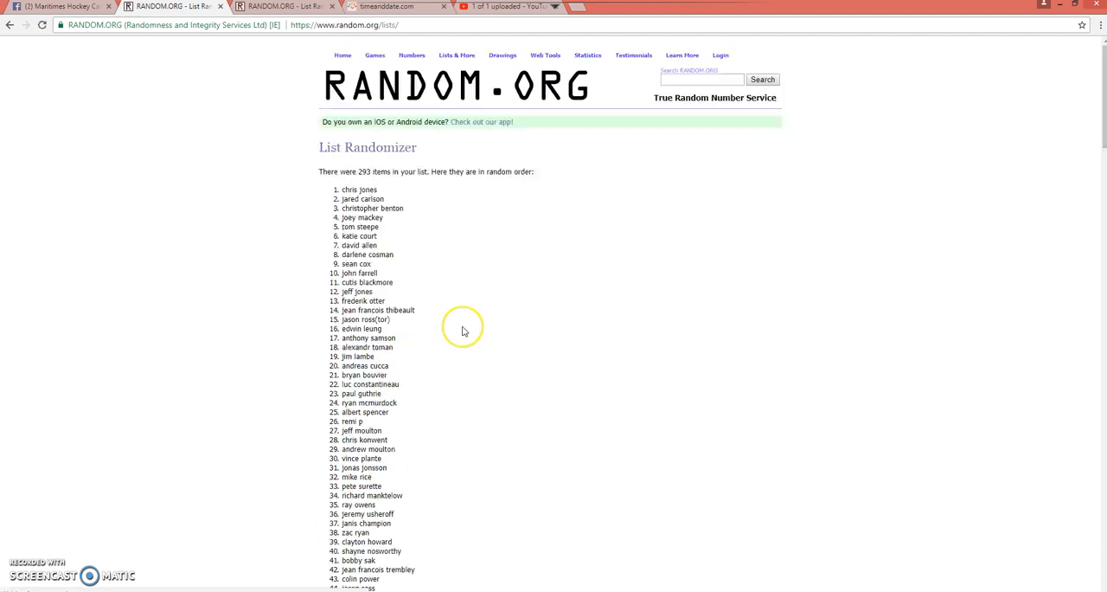
{"action": "scroll", "scroll_direction": "down", "scroll_amount": 3}
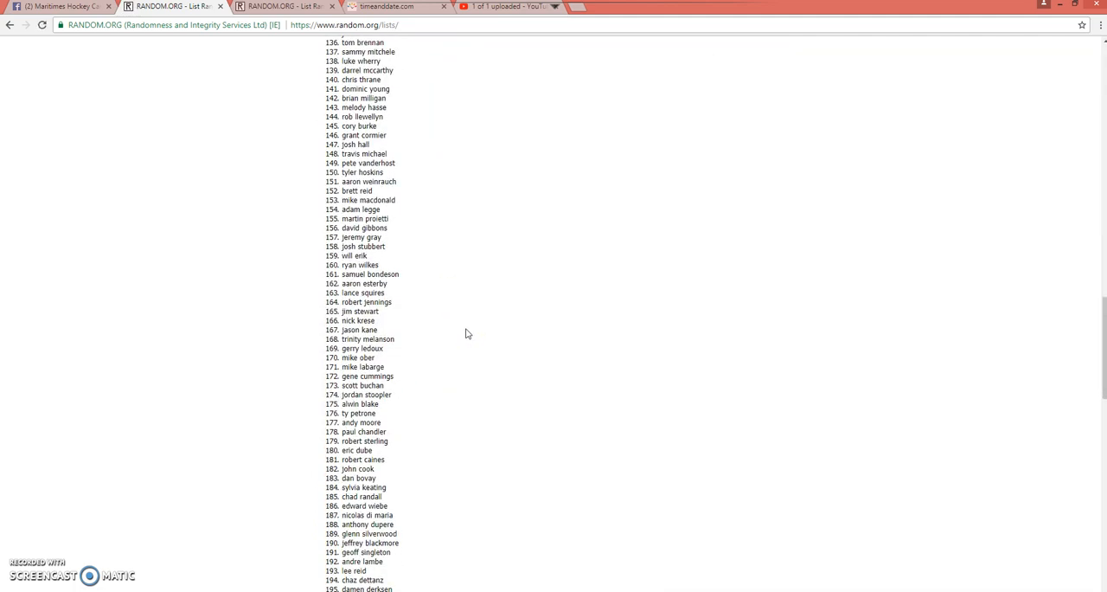
{"action": "scroll", "scroll_direction": "down", "scroll_amount": 3}
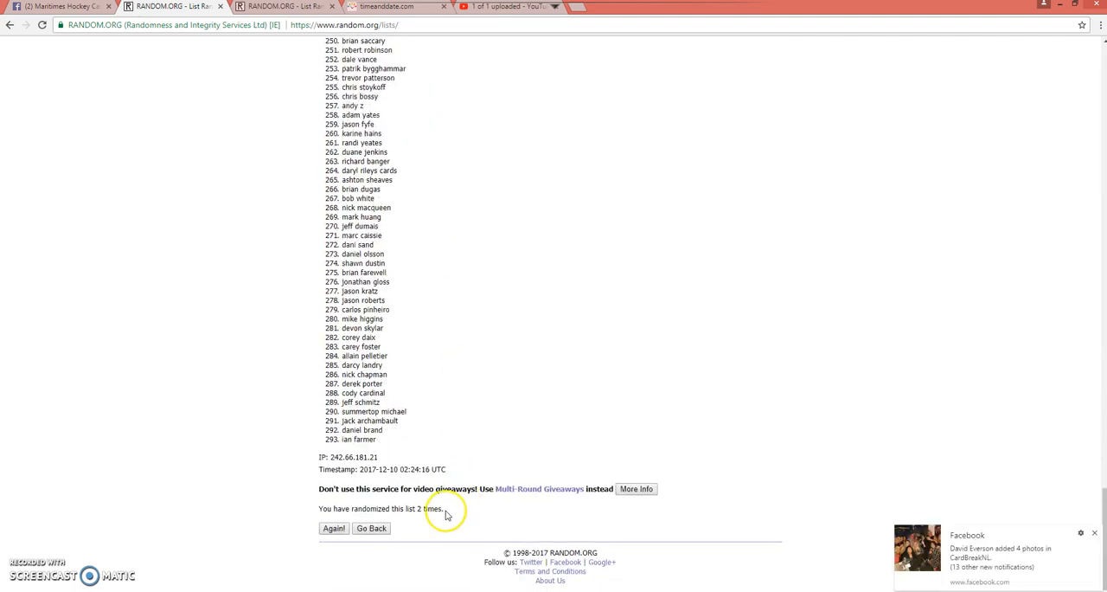
{"action": "left_click_drag", "start_coordinate": [446, 510], "coordinate": [314, 474]}
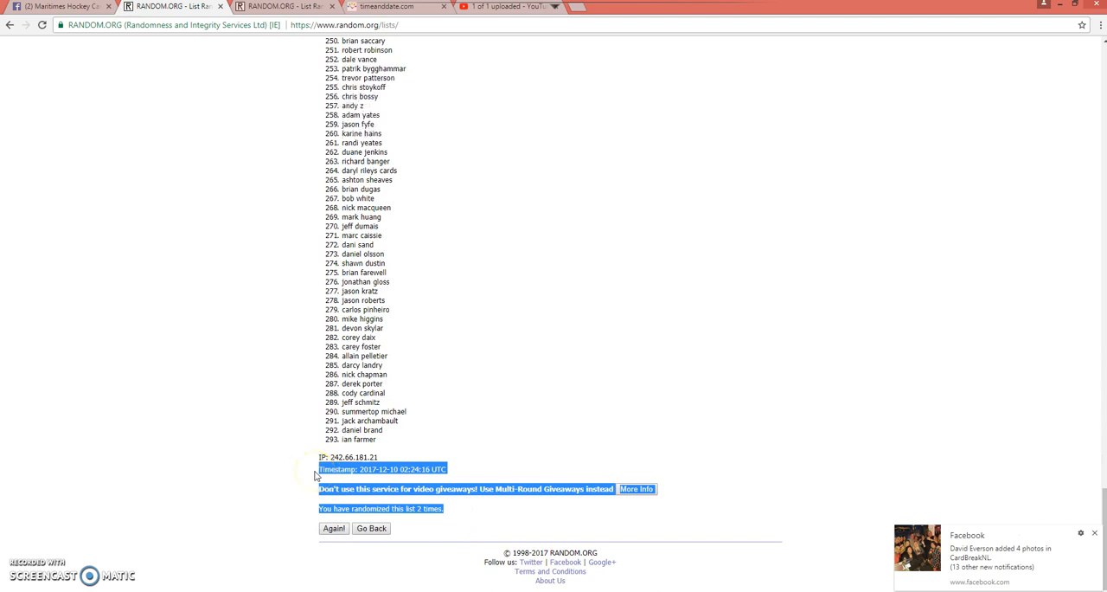
{"action": "left_click", "coordinate": [55, 7]}
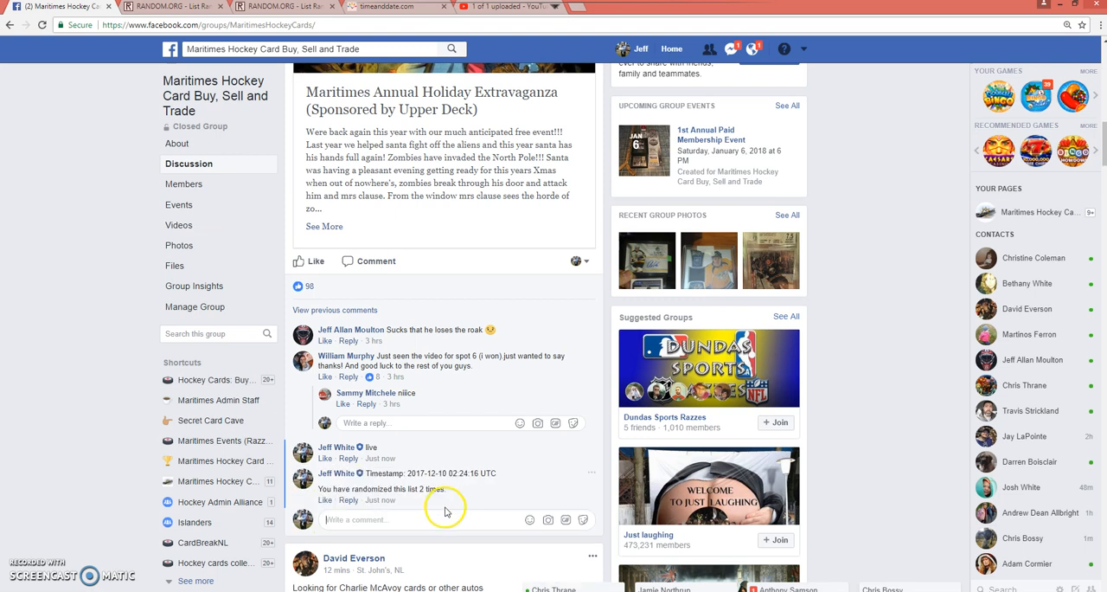
{"action": "mouse_move", "coordinate": [381, 500]}
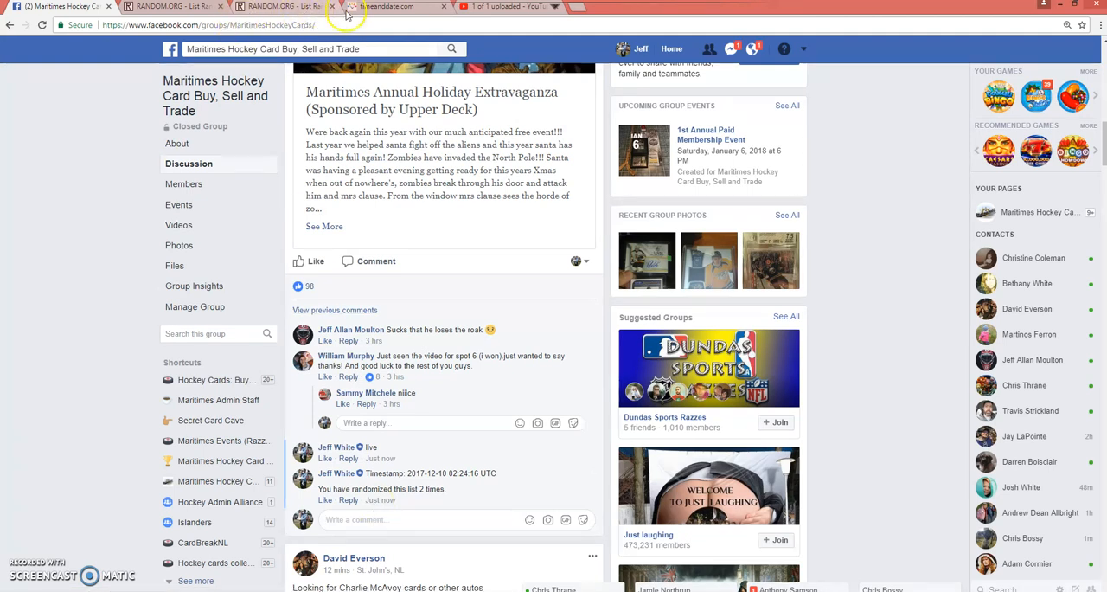
Randomize the list a third time with Again, view the new timestamp, and return to Facebook
{"action": "left_click", "coordinate": [384, 7]}
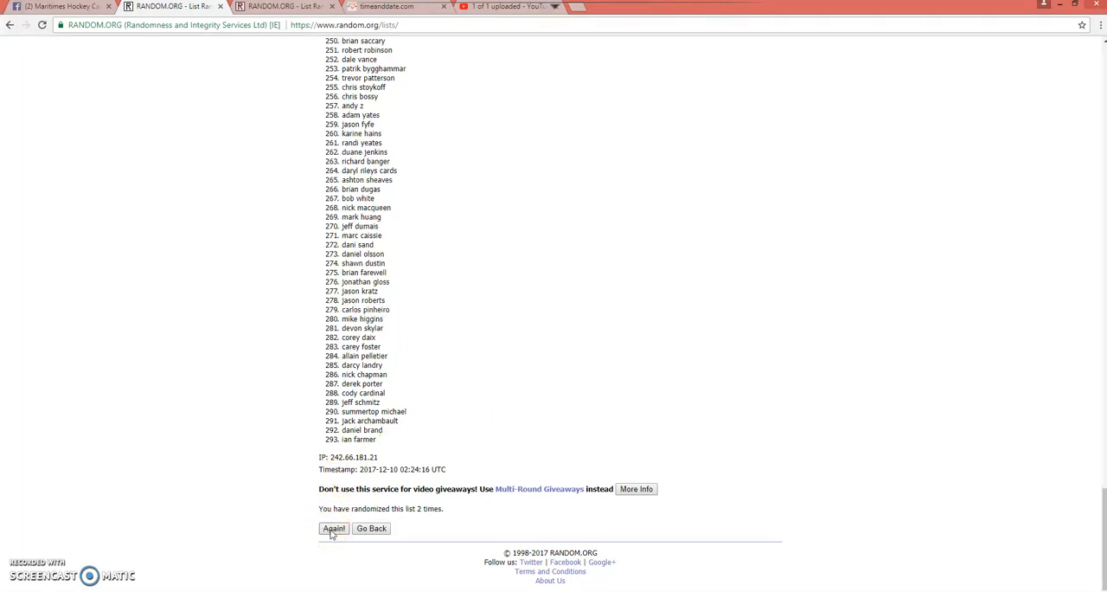
{"action": "left_click", "coordinate": [332, 527]}
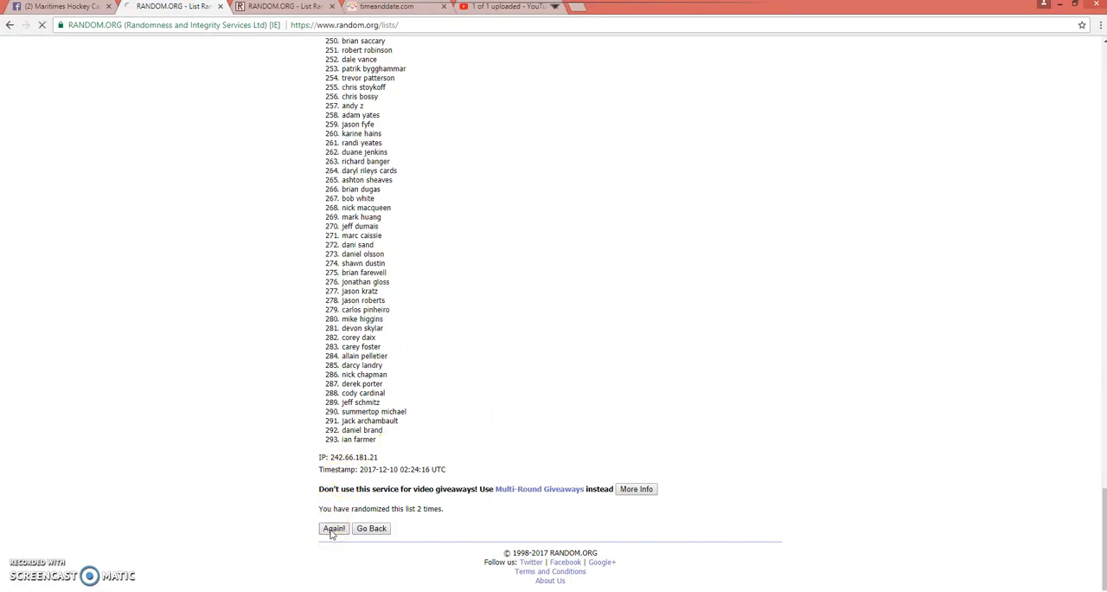
{"action": "left_click", "coordinate": [334, 527]}
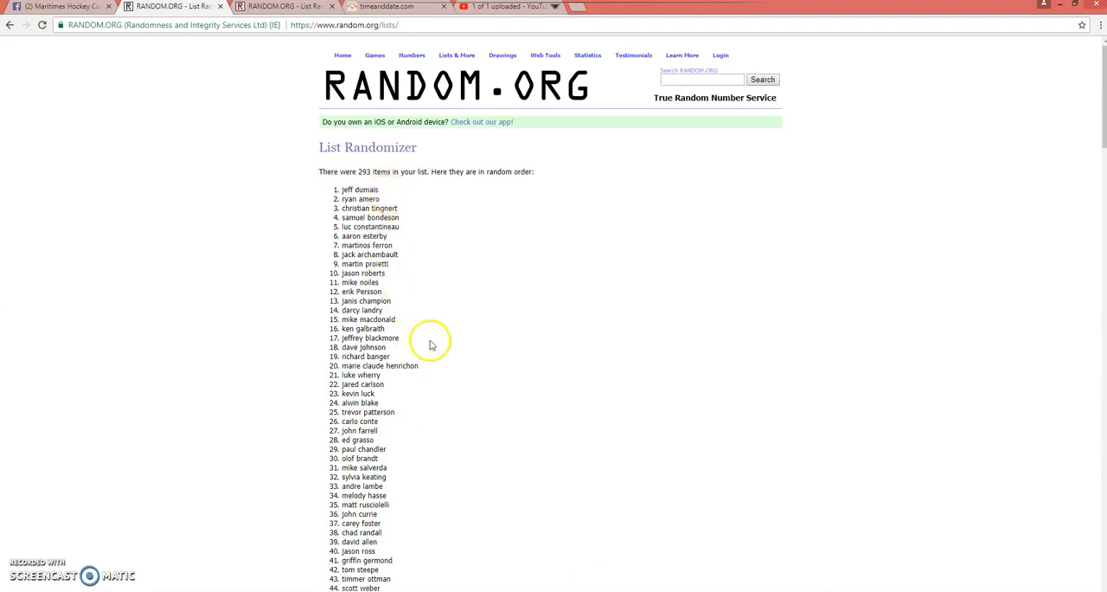
{"action": "scroll", "scroll_direction": "down", "scroll_amount": 3}
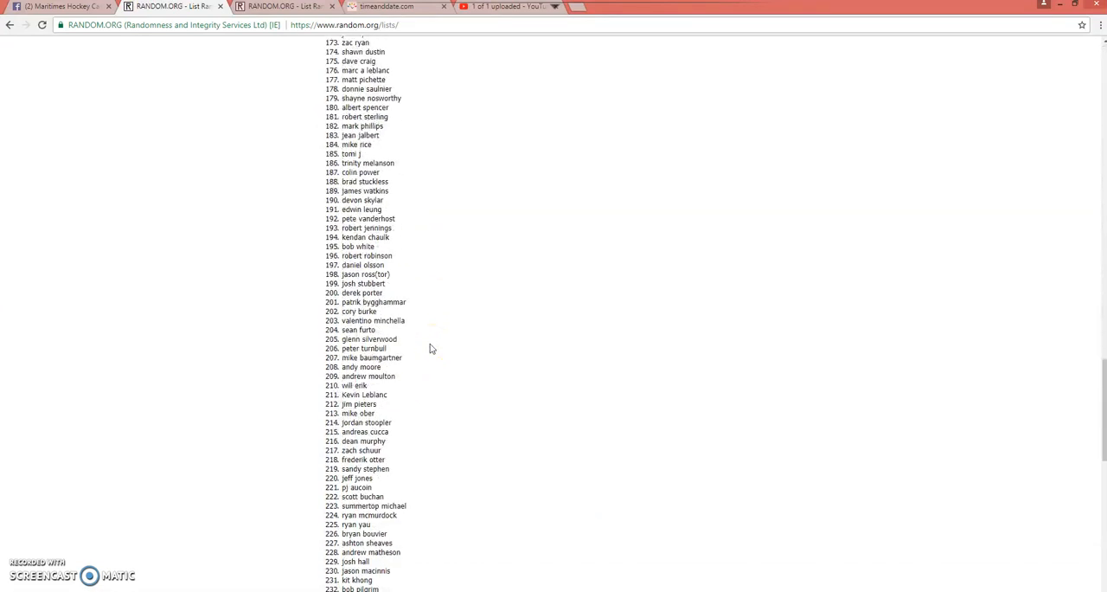
{"action": "scroll", "scroll_direction": "down", "scroll_amount": 3}
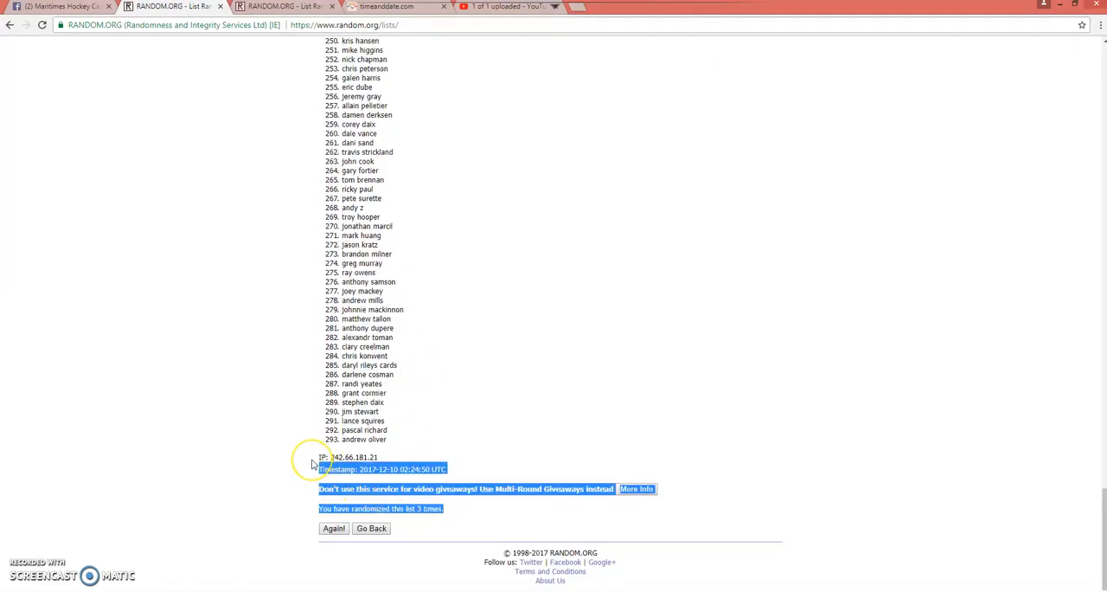
{"action": "left_click", "coordinate": [56, 7]}
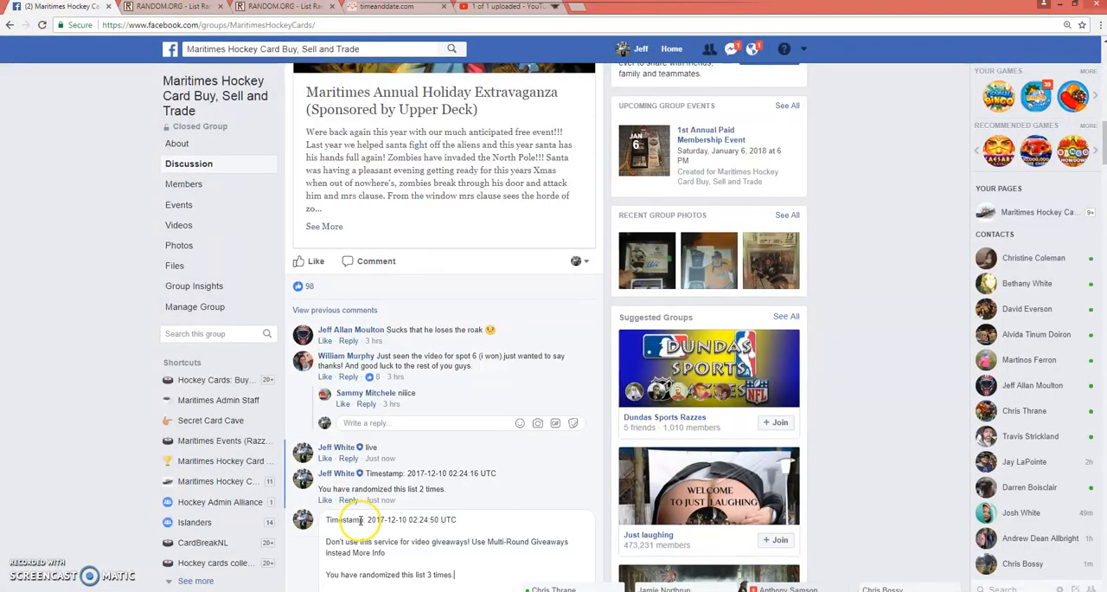
Remove the giveaway advice line from the pasted 02:24:50 UTC timestamp comment before posting
{"action": "double_click", "coordinate": [446, 546]}
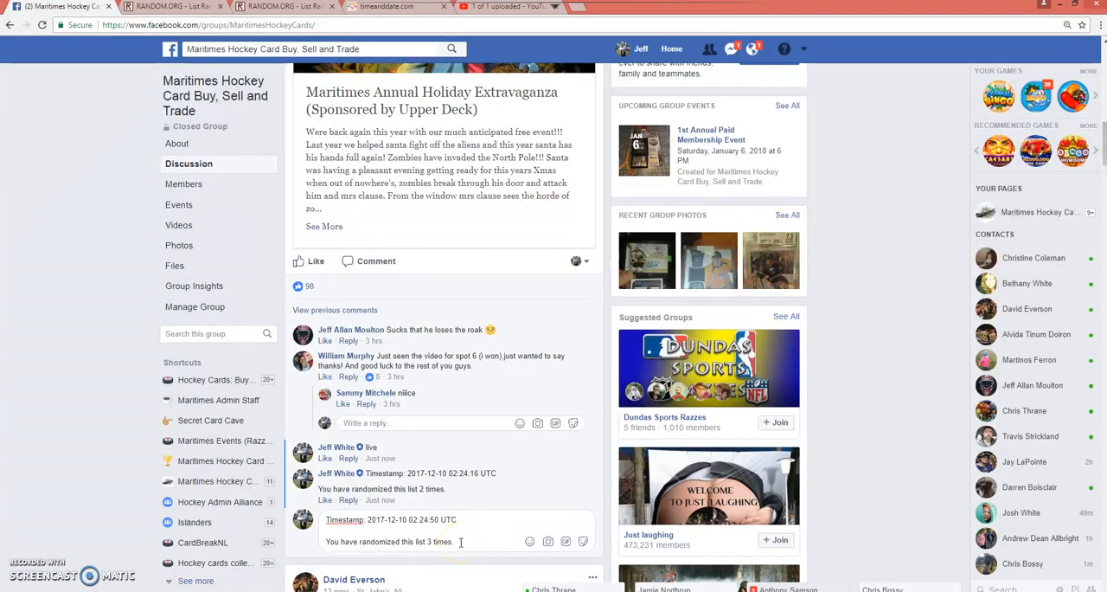
{"action": "scroll", "scroll_direction": "down", "scroll_amount": 3}
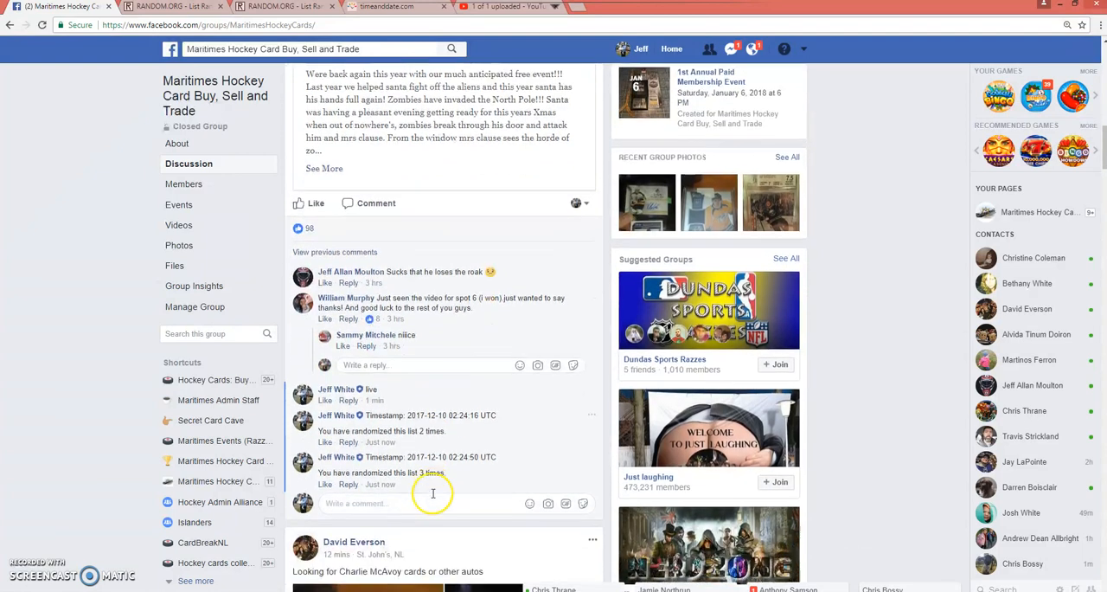
{"action": "mouse_move", "coordinate": [379, 484]}
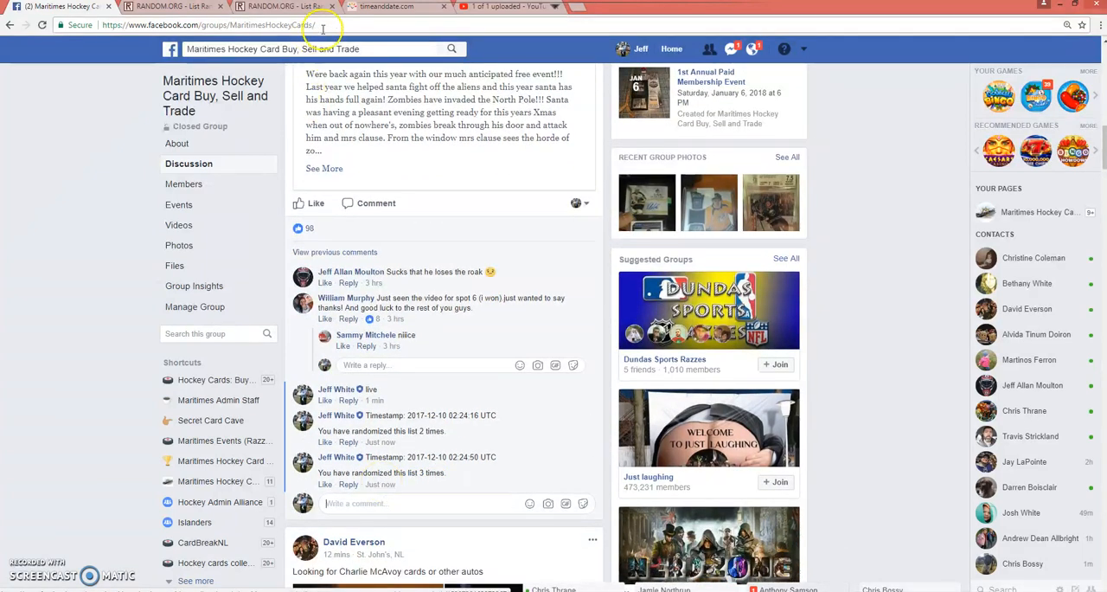
{"action": "left_click", "coordinate": [384, 7]}
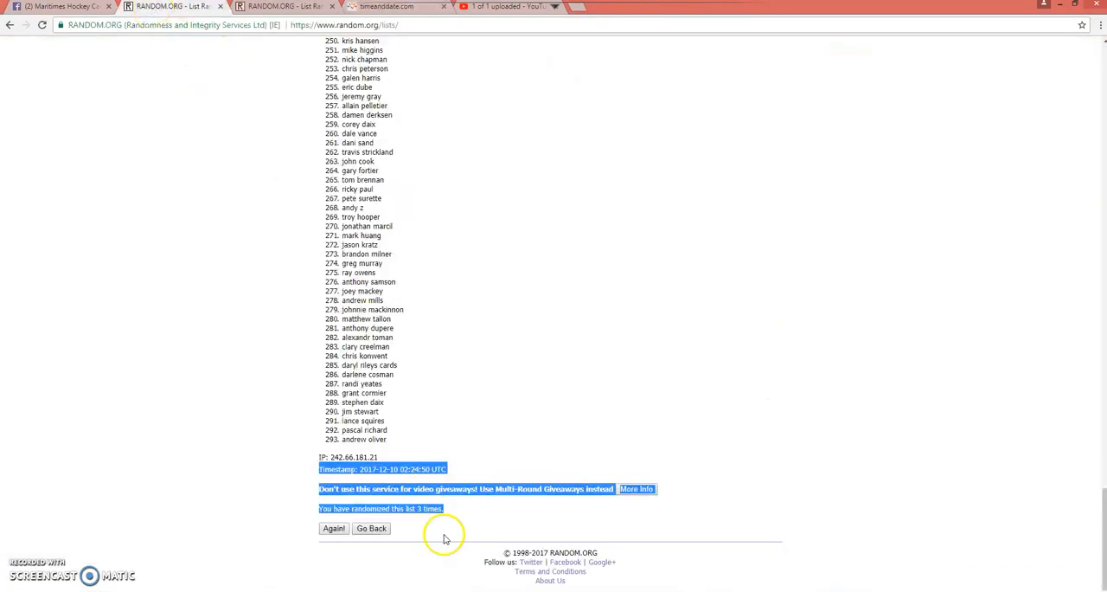
{"action": "scroll", "scroll_direction": "up", "scroll_amount": 3}
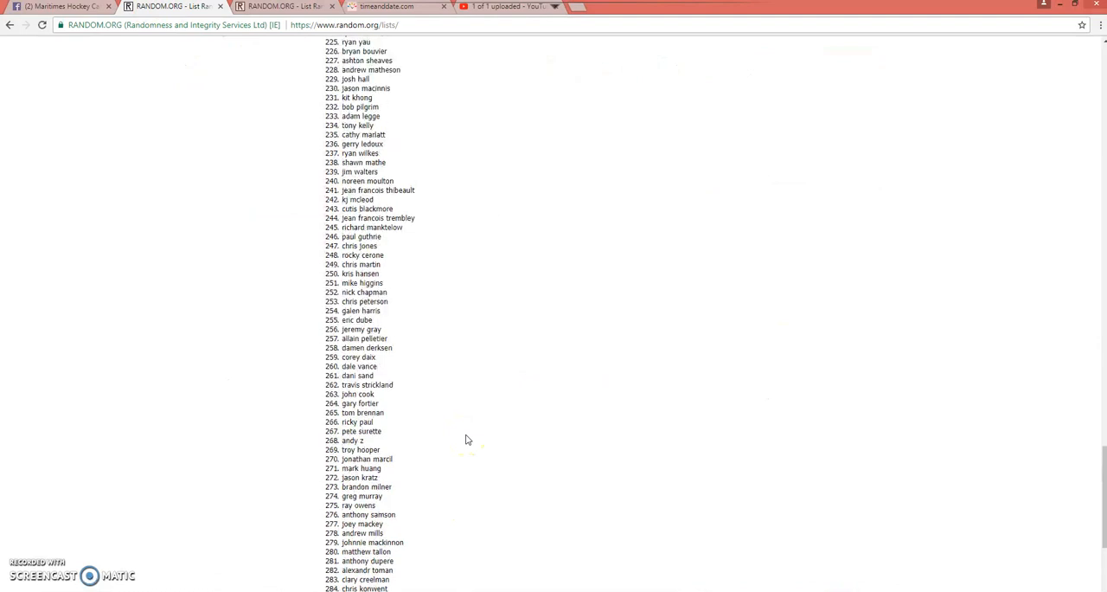
{"action": "scroll", "scroll_direction": "up", "scroll_amount": 3}
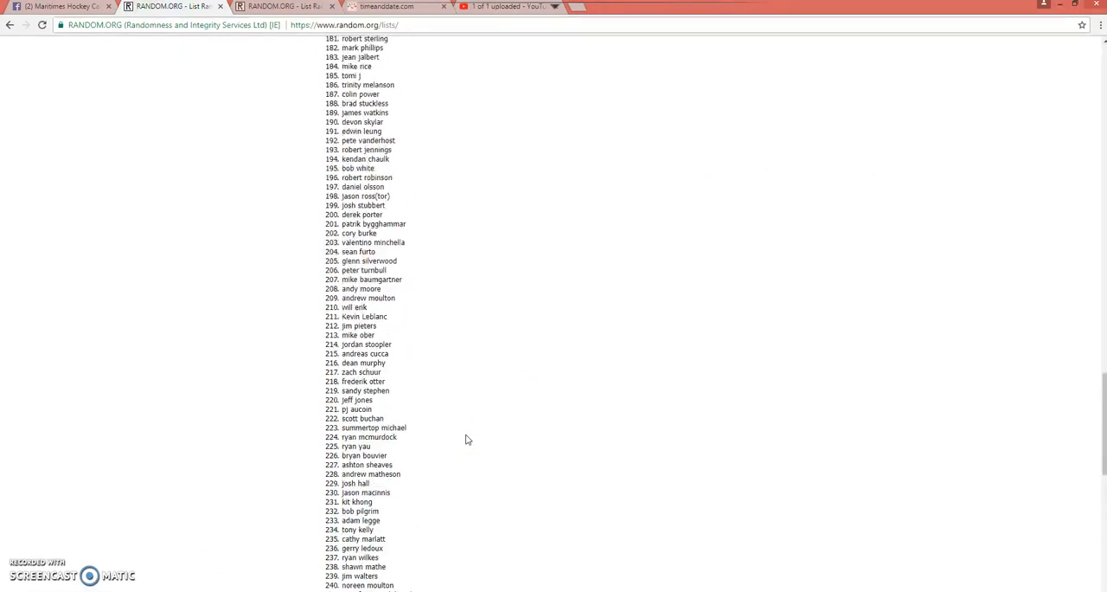
{"action": "scroll", "scroll_direction": "up", "scroll_amount": 3}
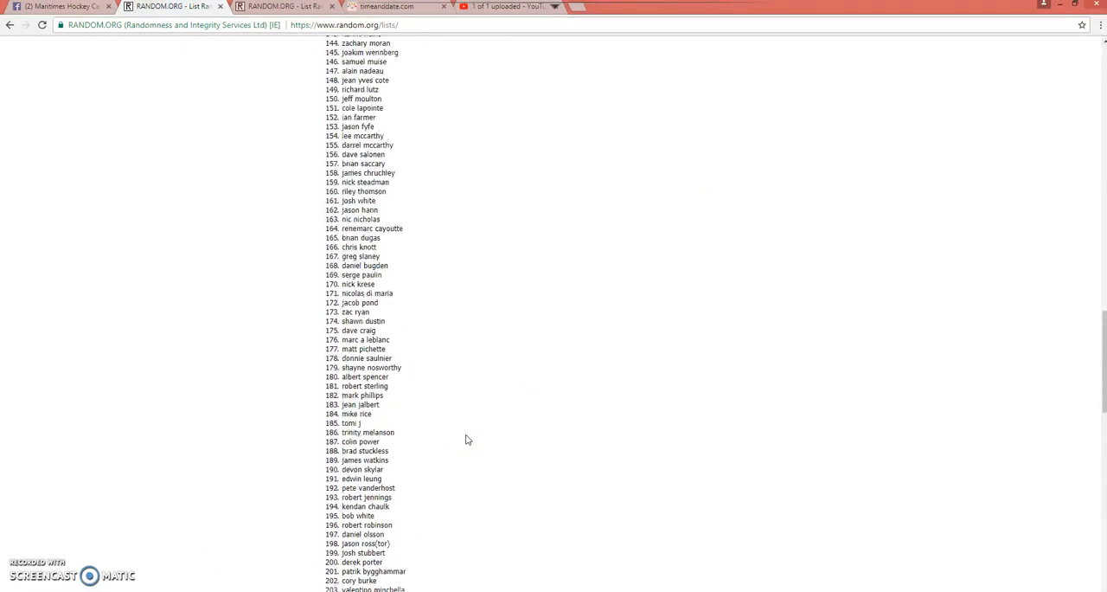
{"action": "scroll", "scroll_direction": "up", "scroll_amount": 3}
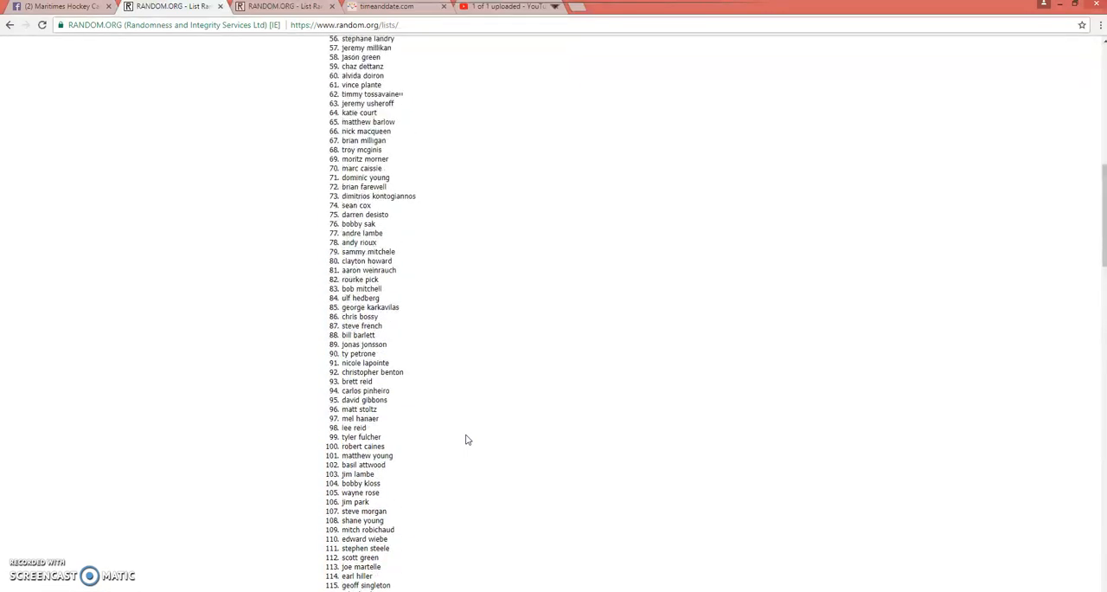
{"action": "scroll", "scroll_direction": "up", "scroll_amount": 3}
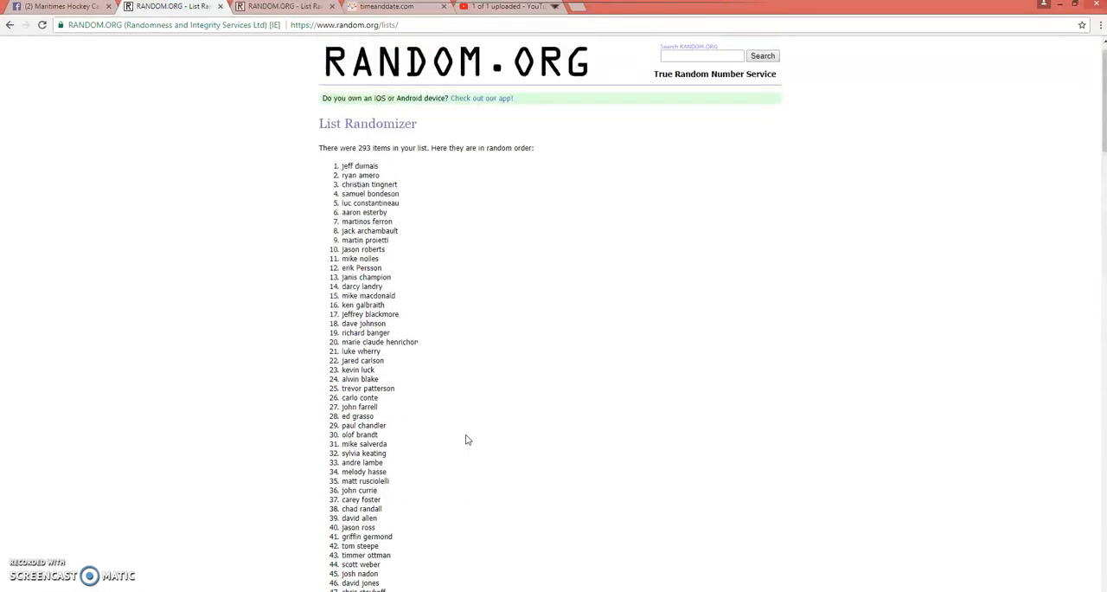
{"action": "mouse_move", "coordinate": [385, 175]}
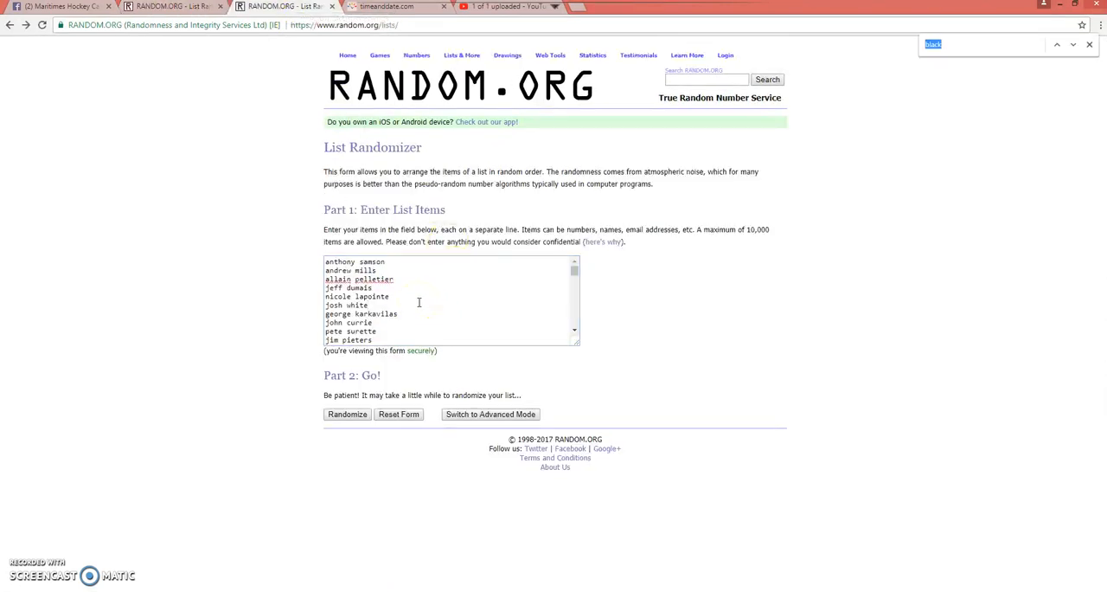
{"action": "type", "text": "dumai"}
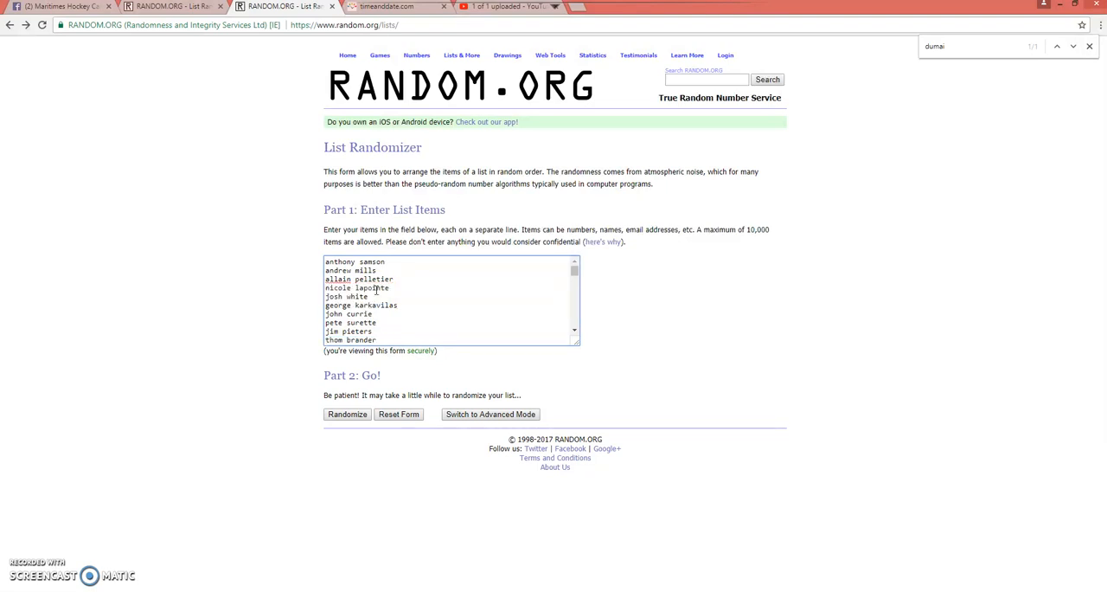
{"action": "mouse_move", "coordinate": [504, 246]}
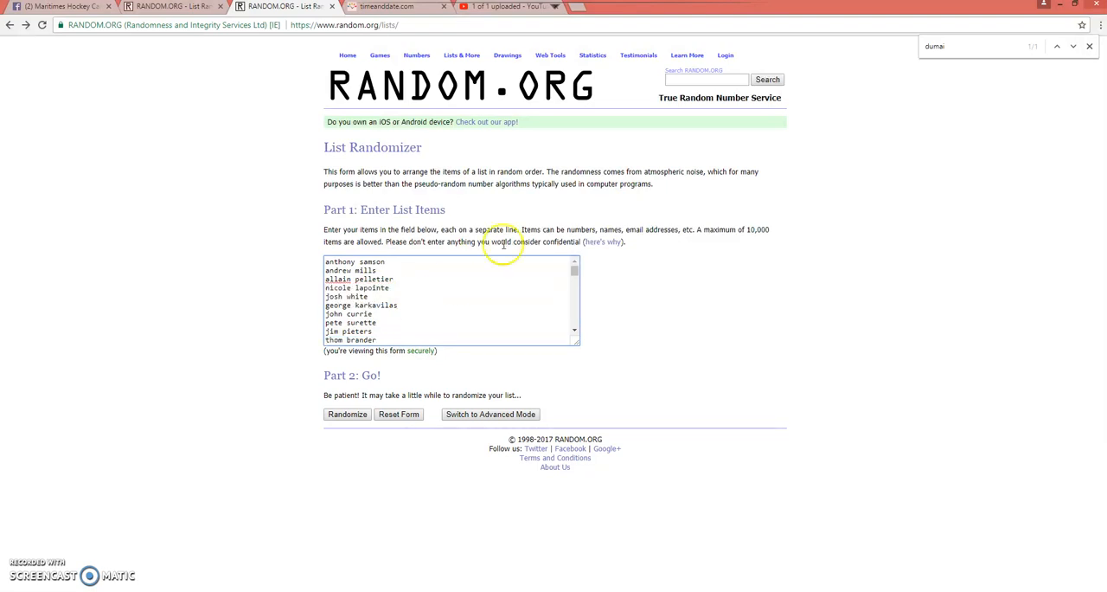
{"action": "left_click", "coordinate": [1090, 45]}
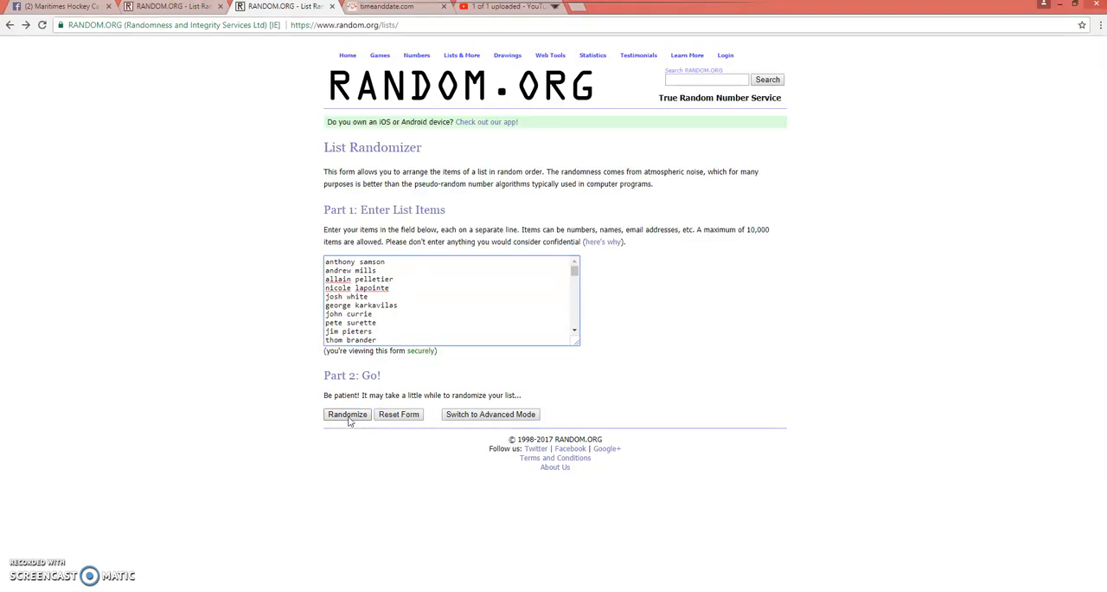
{"action": "left_click", "coordinate": [346, 413]}
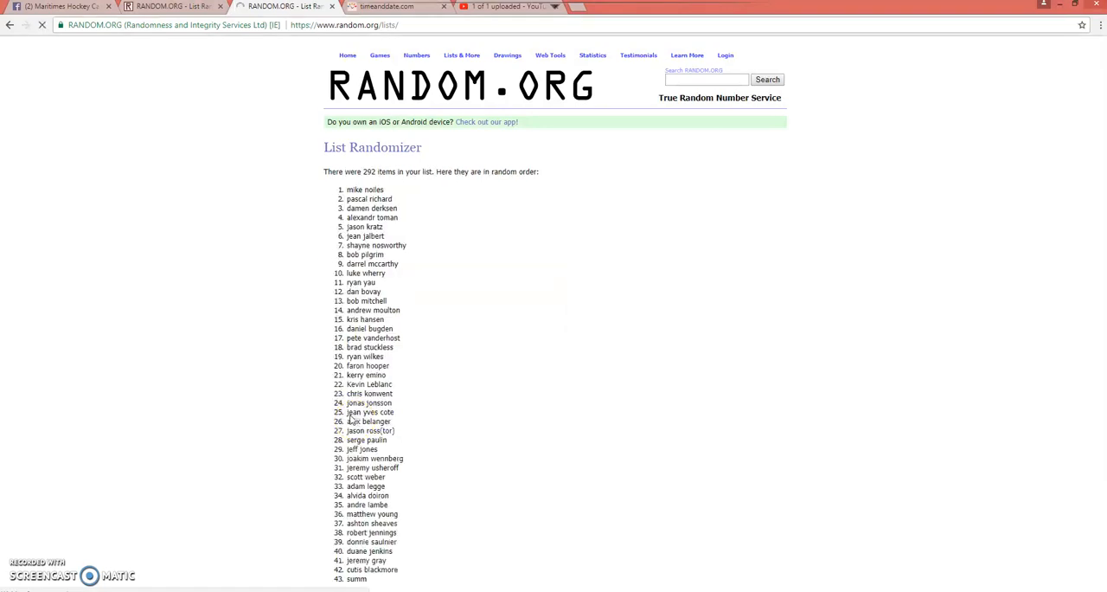
{"action": "scroll", "scroll_direction": "down", "scroll_amount": 3}
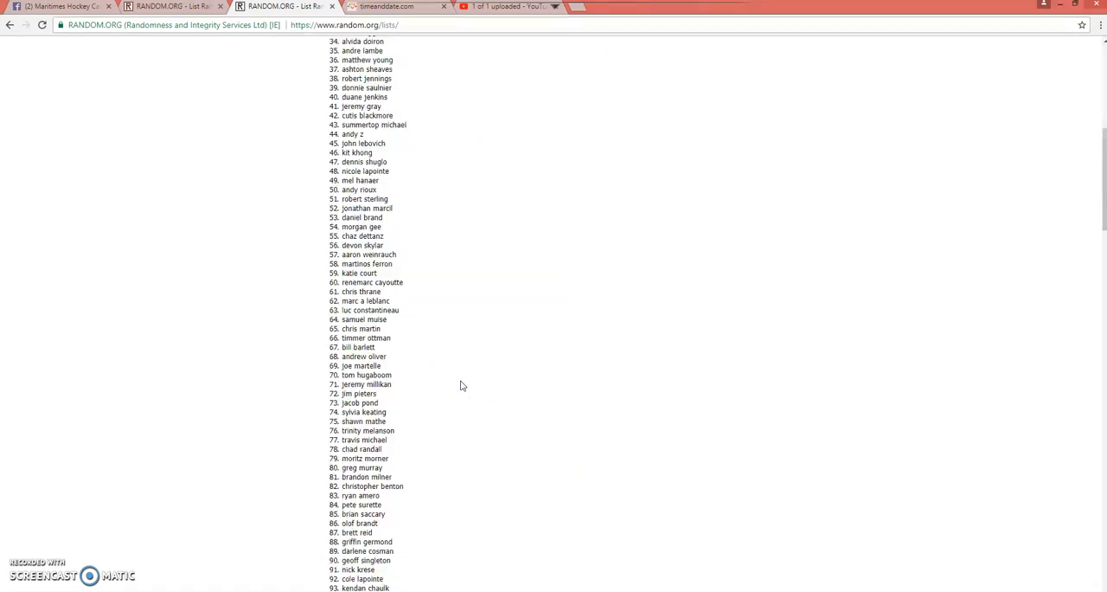
{"action": "scroll", "scroll_direction": "down", "scroll_amount": 3}
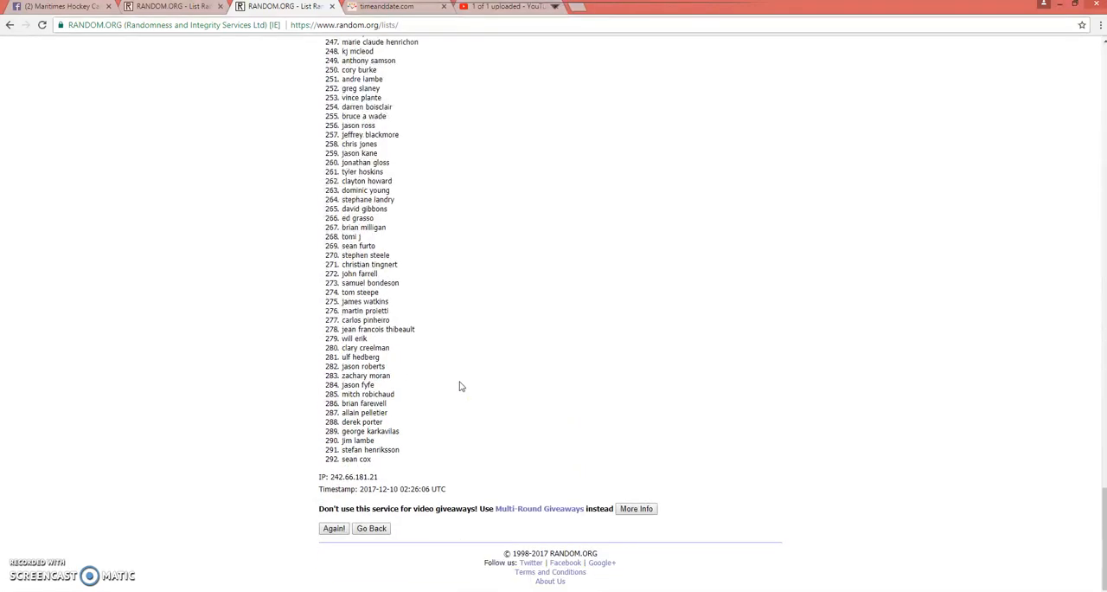
{"action": "left_click", "coordinate": [332, 528]}
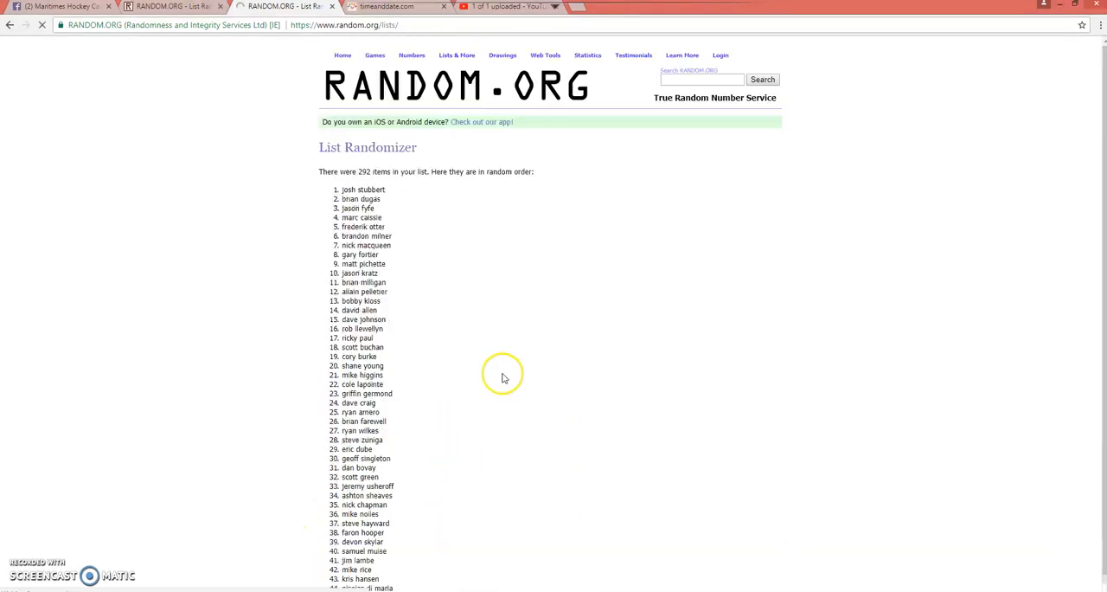
{"action": "scroll", "scroll_direction": "down", "scroll_amount": 3}
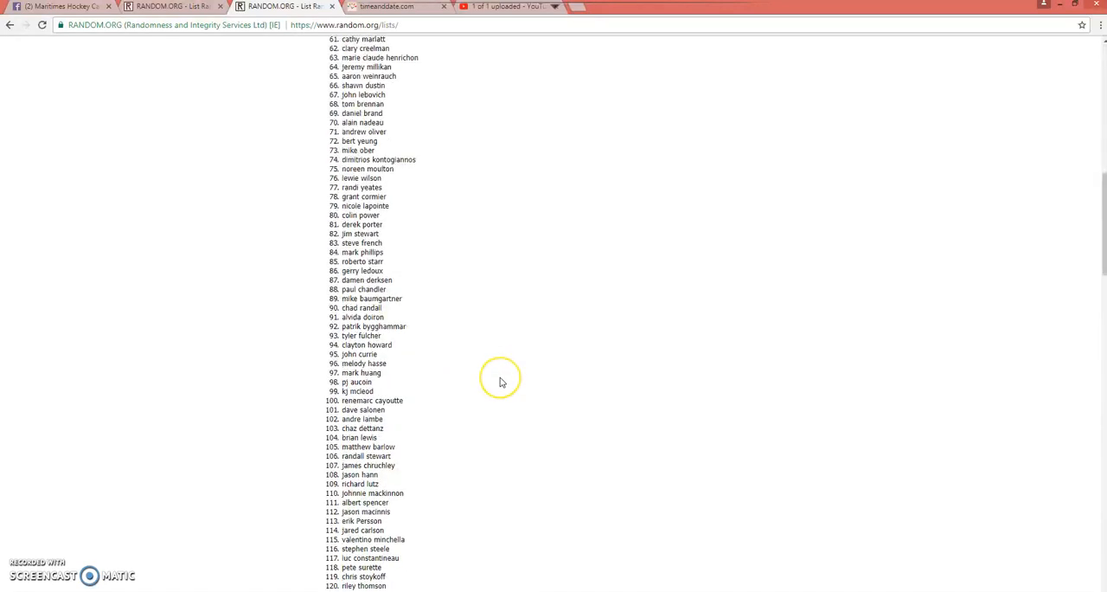
{"action": "scroll", "scroll_direction": "down", "scroll_amount": 3}
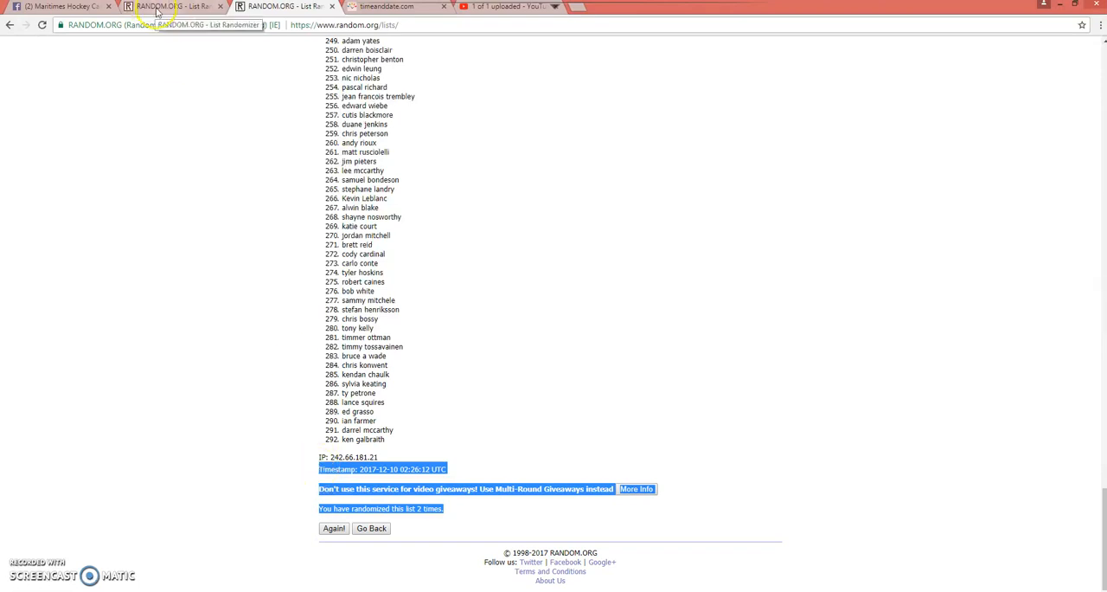
Write a Facebook reply labelled "timestamp for 2nd random" with 02:26:12 UTC, removing the warning line
{"action": "left_click", "coordinate": [55, 7]}
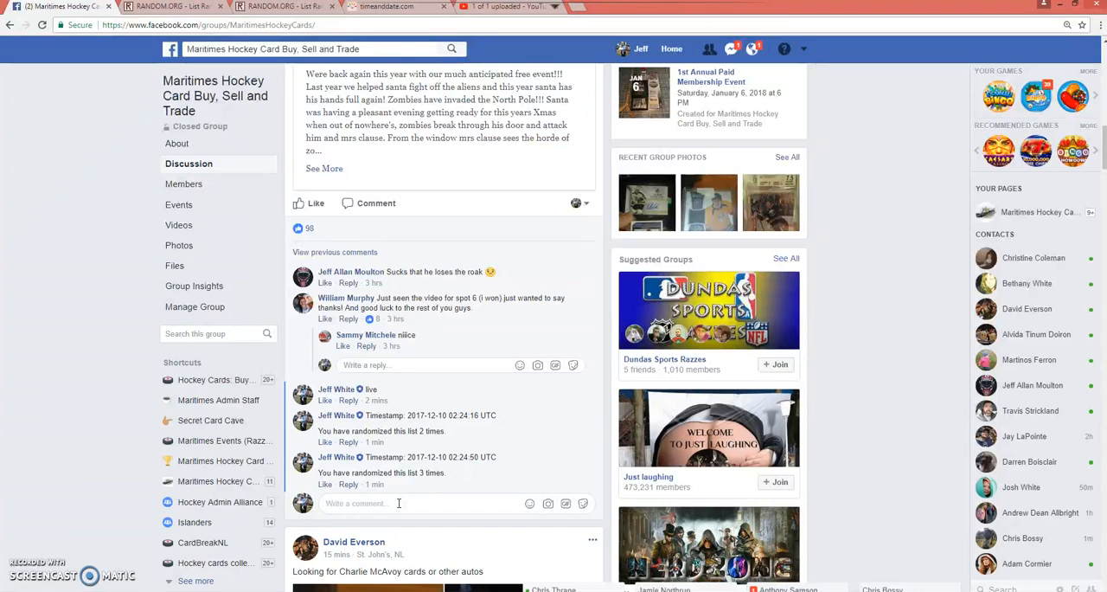
{"action": "type", "text": "timestamp for 2nd l"}
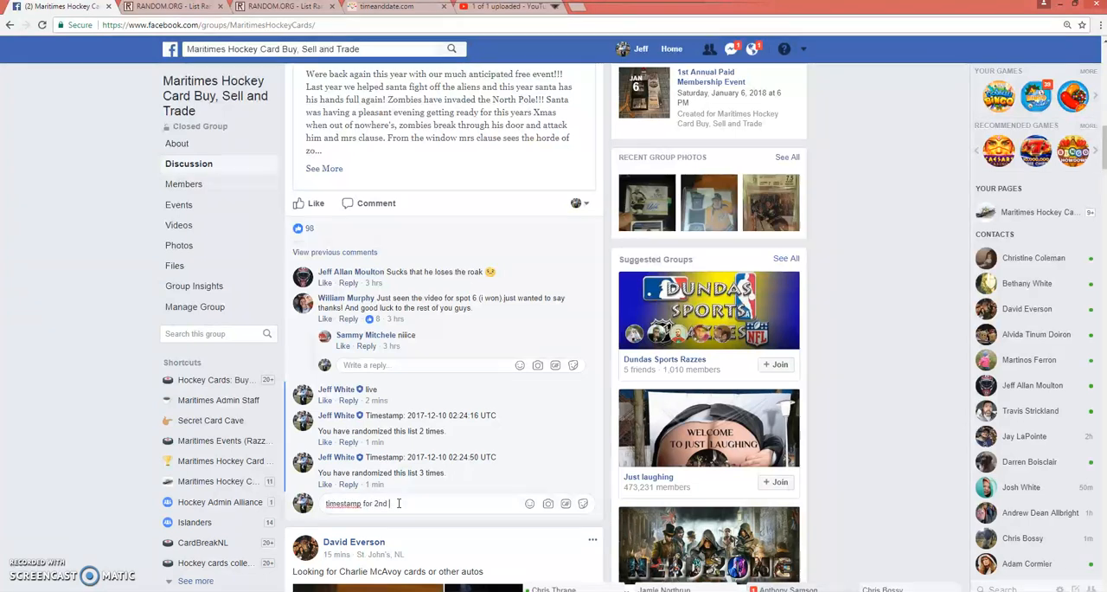
{"action": "type", "text": "random Timestamp: 2017-12-10 02:26:12 UTC"}
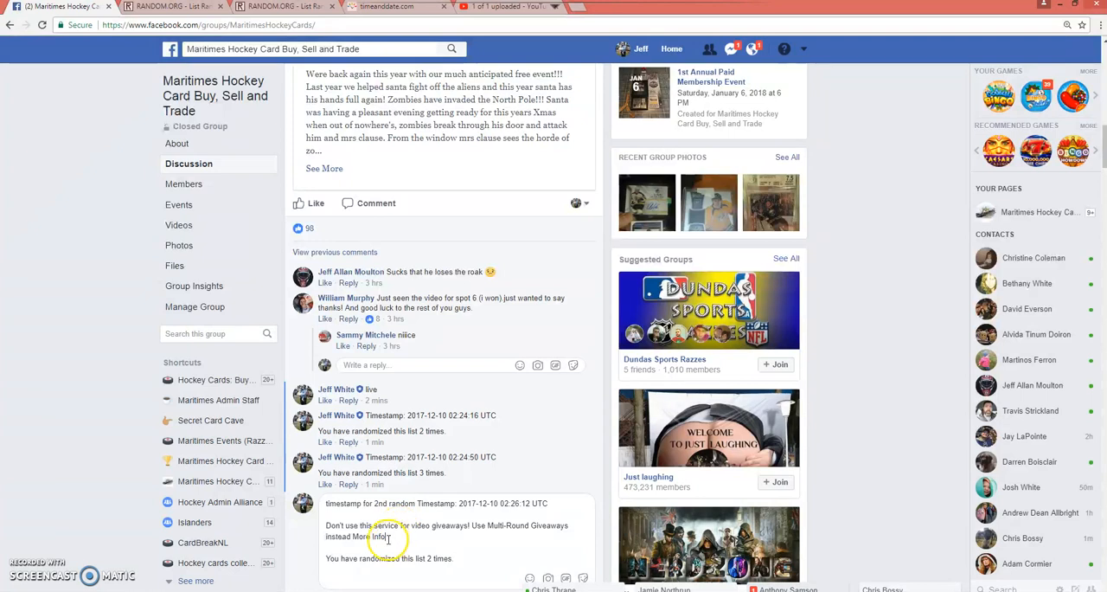
{"action": "left_click_drag", "start_coordinate": [325, 525], "coordinate": [388, 537]}
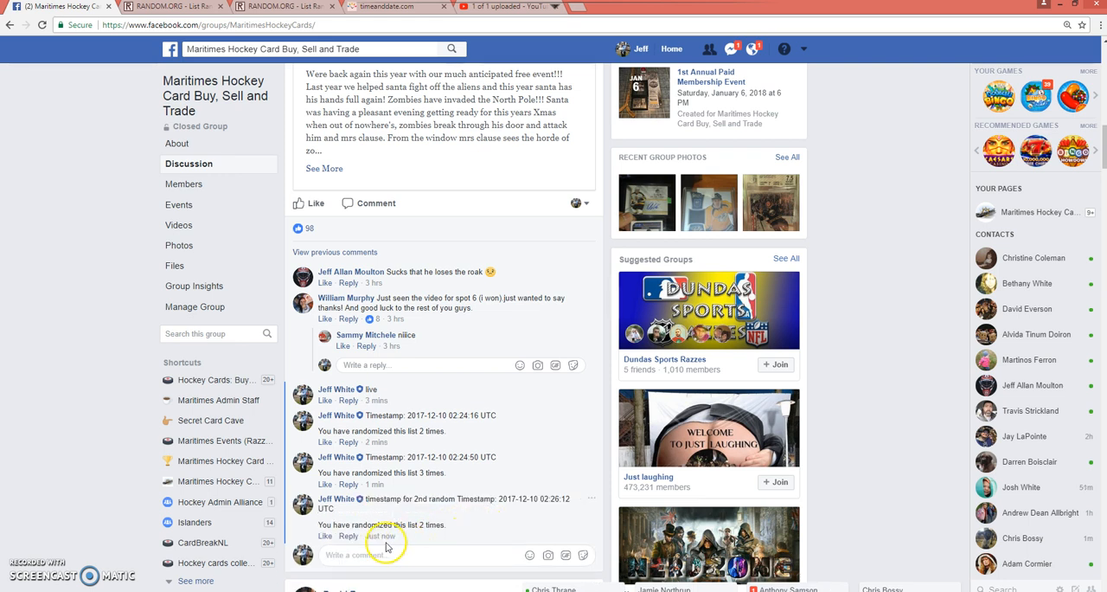
{"action": "mouse_move", "coordinate": [381, 537]}
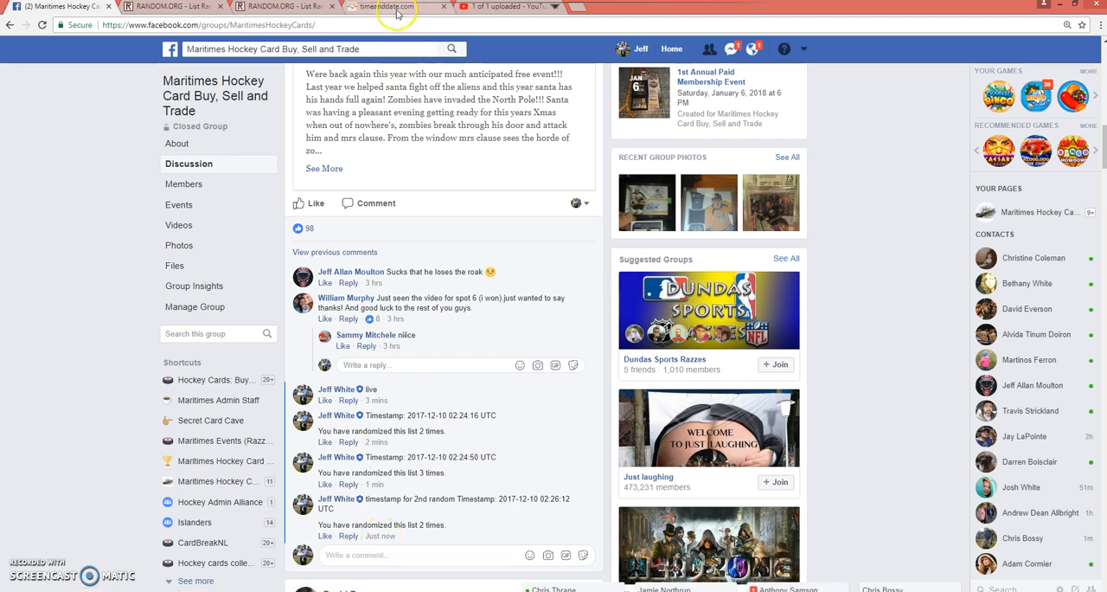
Check the clock on timeanddate.com, then return to the second list's shuffled results
{"action": "left_click", "coordinate": [384, 7]}
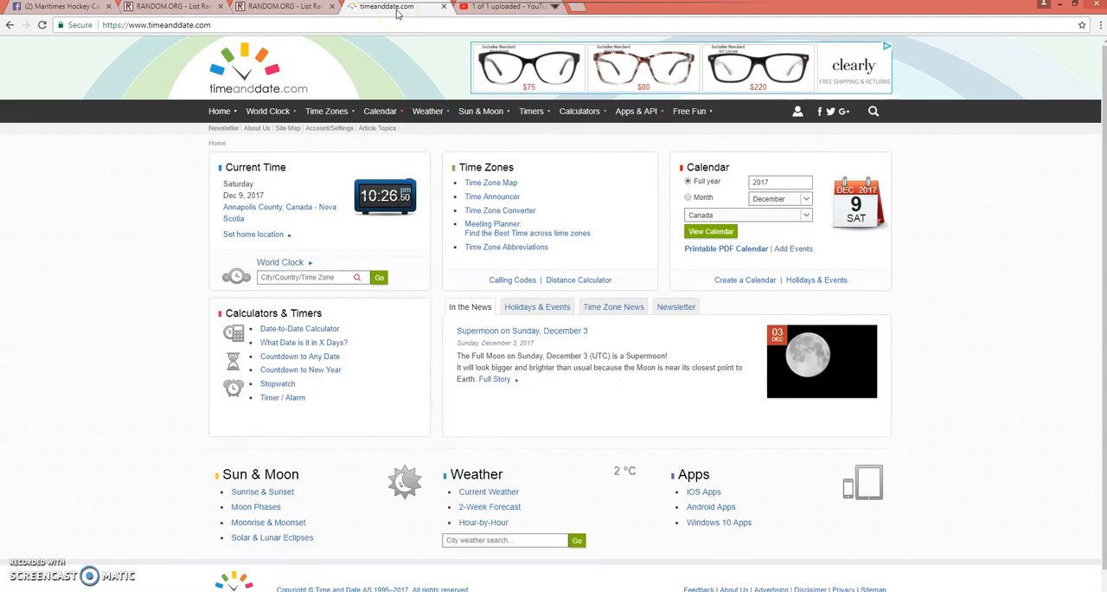
{"action": "left_click", "coordinate": [285, 7]}
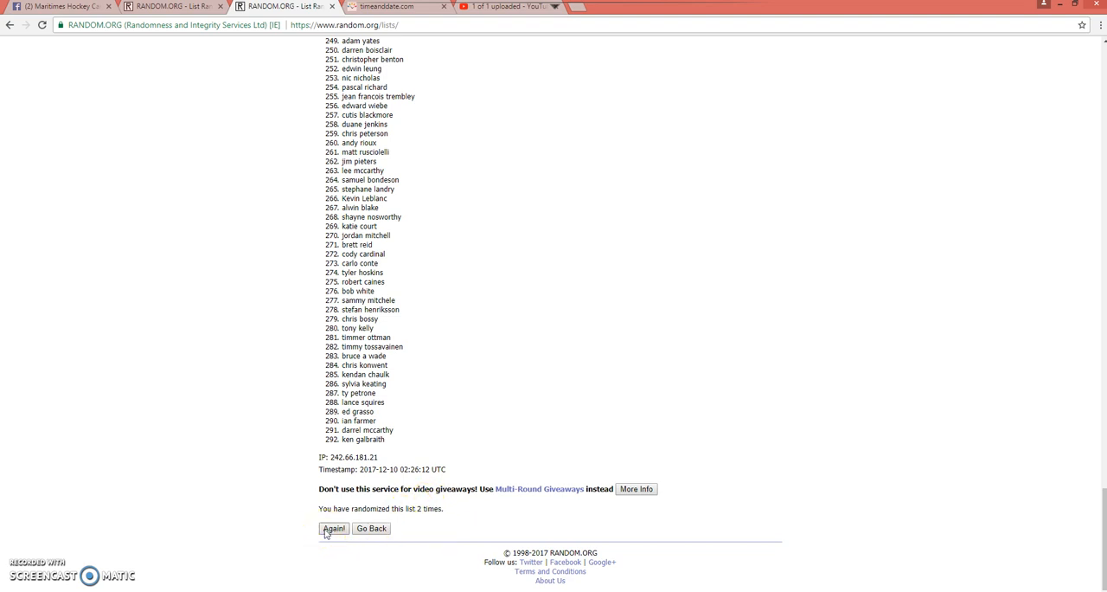
Shuffle the 292-name list a third time and select the 02:26:59 UTC timestamp and 3-times note for copying
{"action": "left_click", "coordinate": [334, 530]}
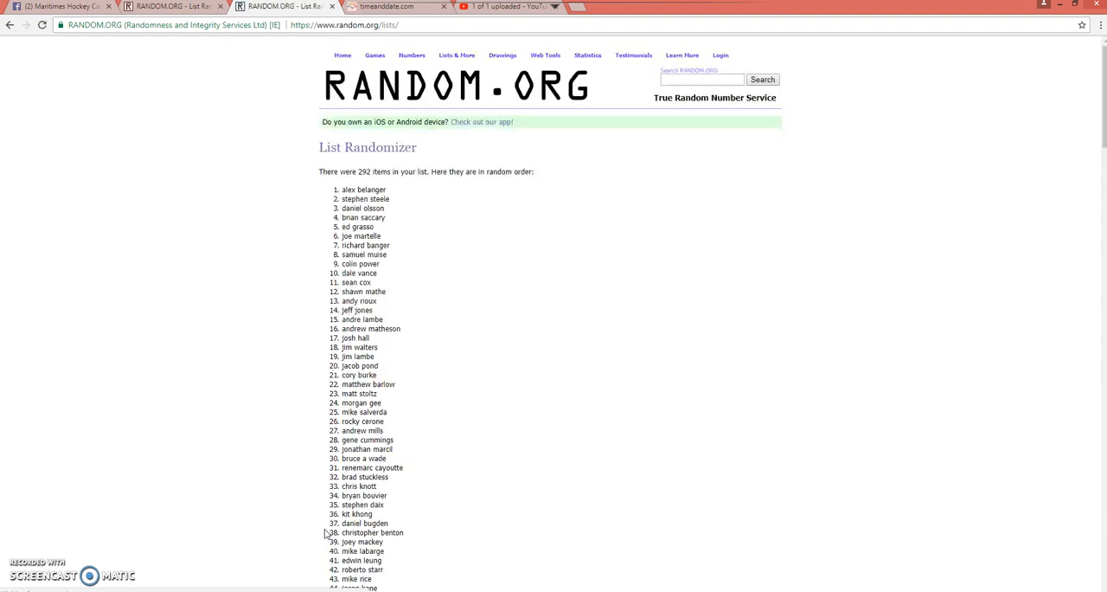
{"action": "mouse_move", "coordinate": [401, 197]}
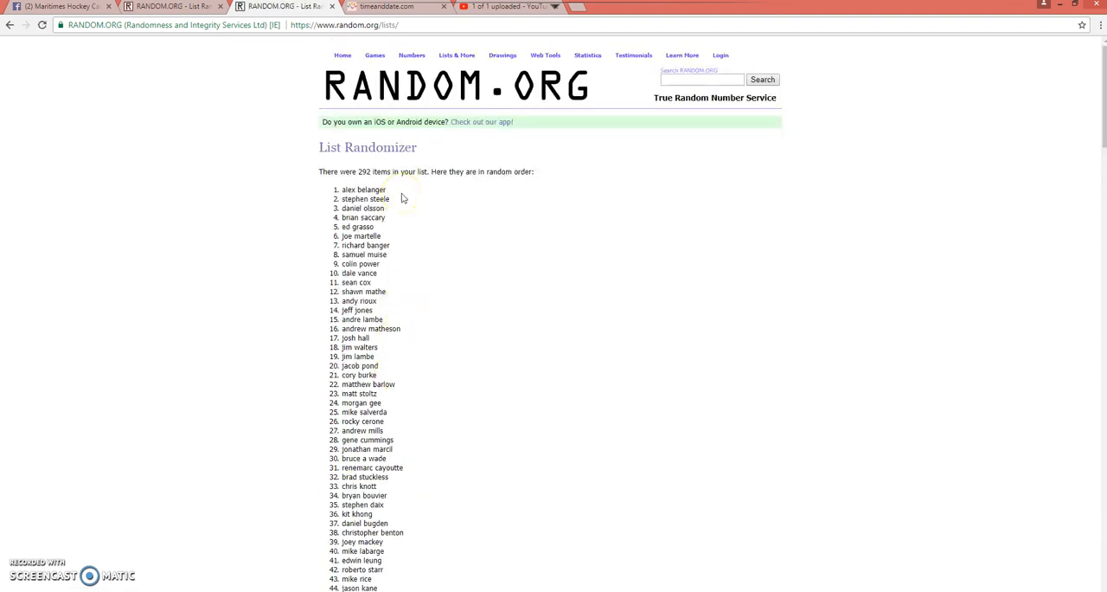
{"action": "scroll", "scroll_direction": "down", "scroll_amount": 3}
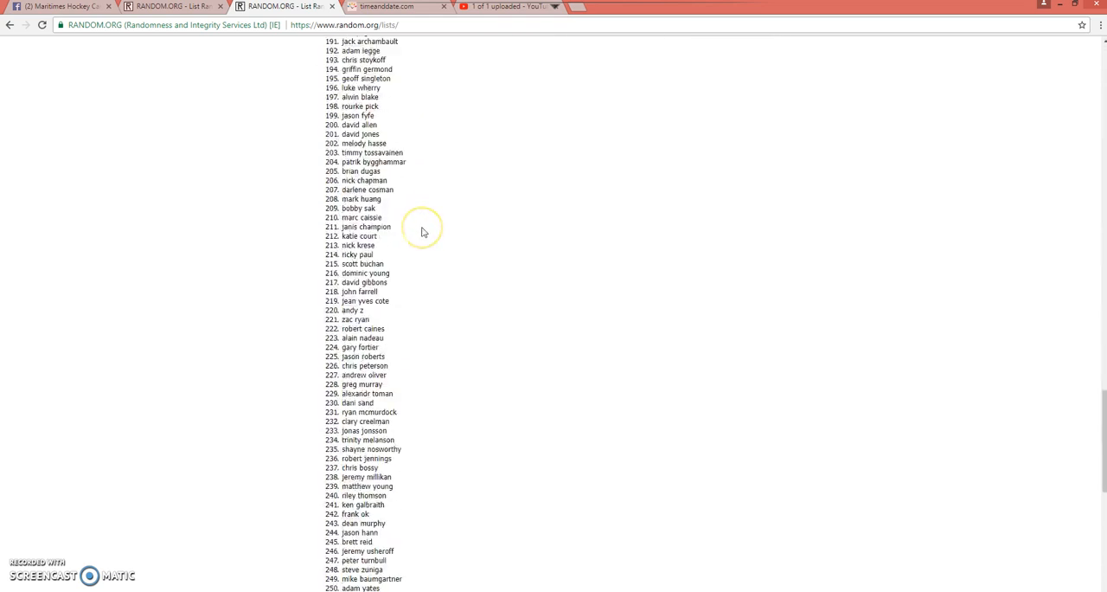
{"action": "scroll", "scroll_direction": "down", "scroll_amount": 3}
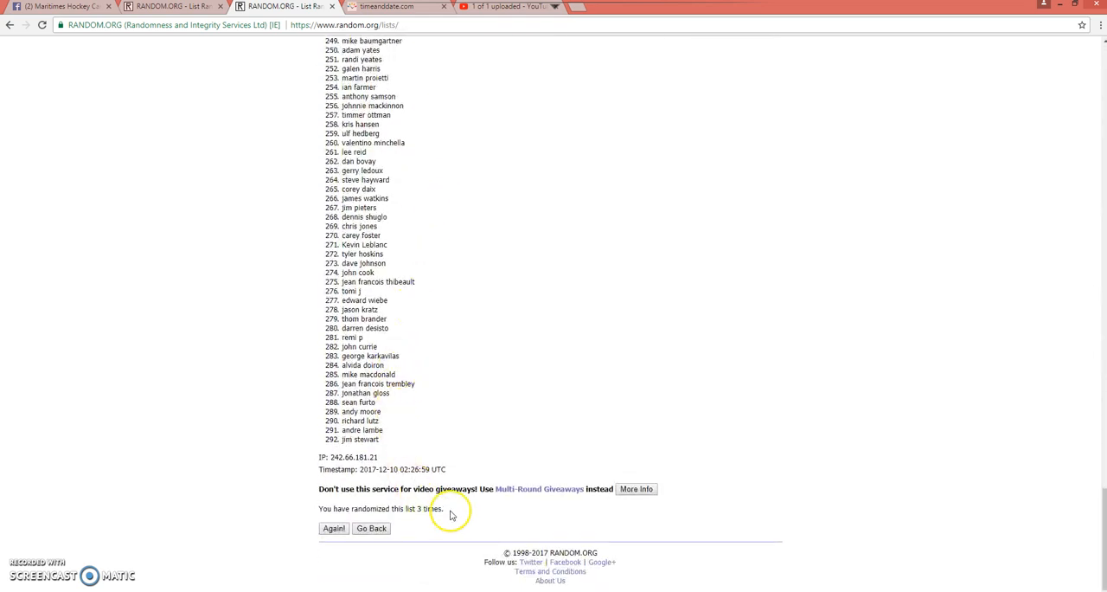
{"action": "left_click_drag", "start_coordinate": [450, 515], "coordinate": [312, 467]}
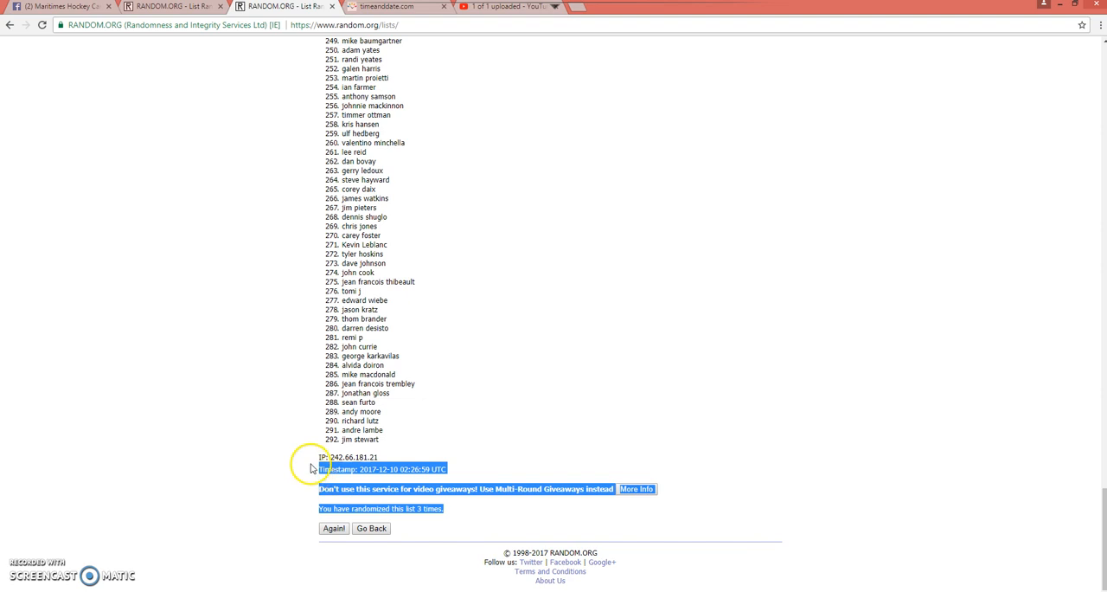
{"action": "left_click", "coordinate": [55, 7]}
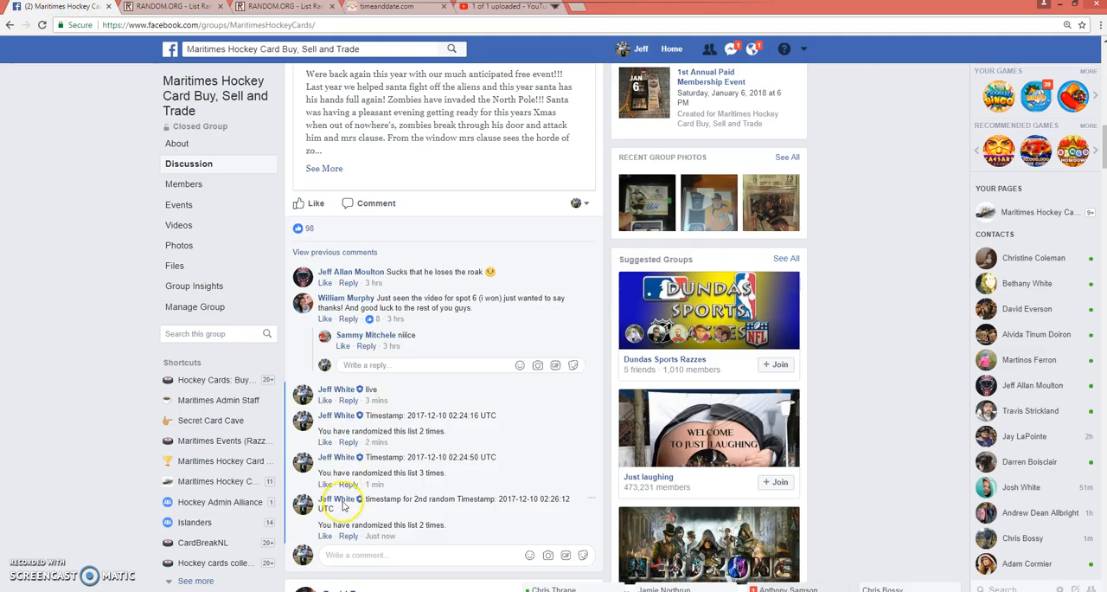
Post the 02:26:59 UTC timestamp comment, check timeanddate.com, and return to the RANDOM.ORG results
{"action": "scroll", "scroll_direction": "down", "scroll_amount": 3}
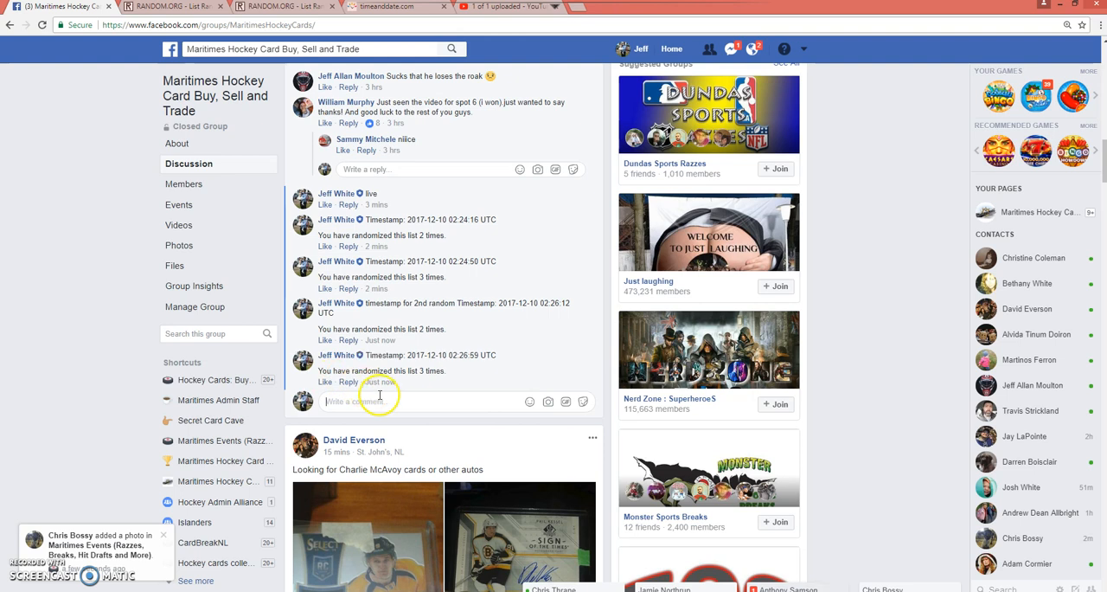
{"action": "mouse_move", "coordinate": [381, 381]}
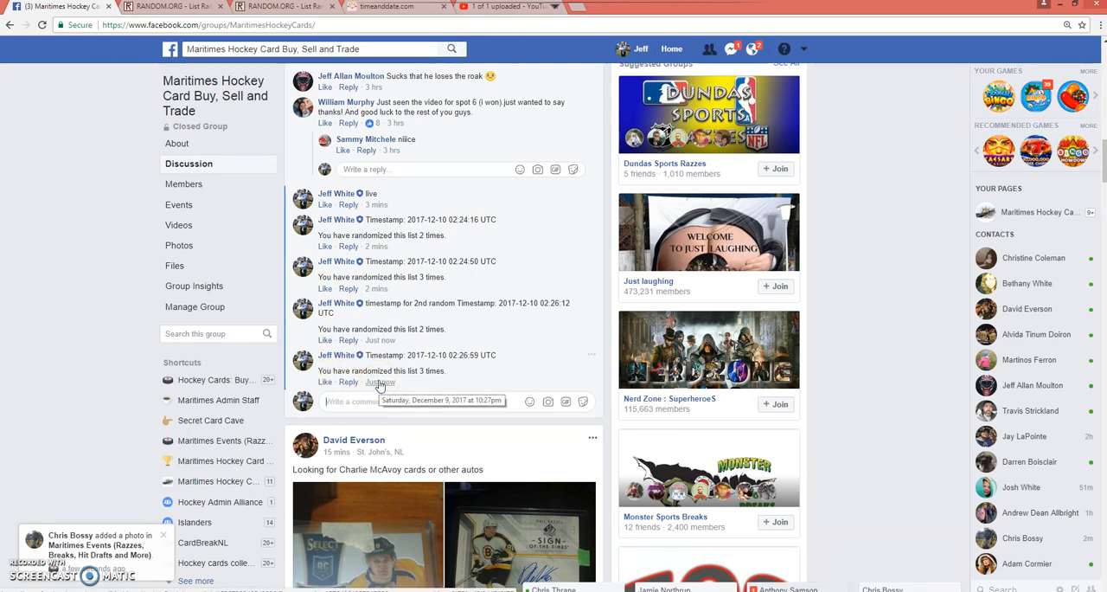
{"action": "left_click", "coordinate": [384, 7]}
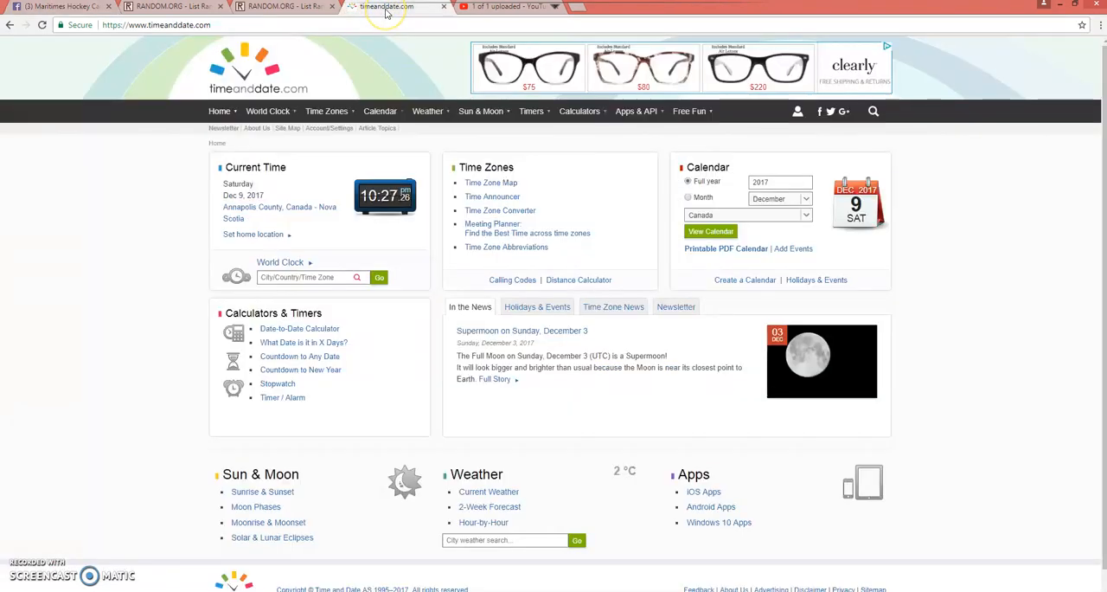
{"action": "left_click", "coordinate": [286, 7]}
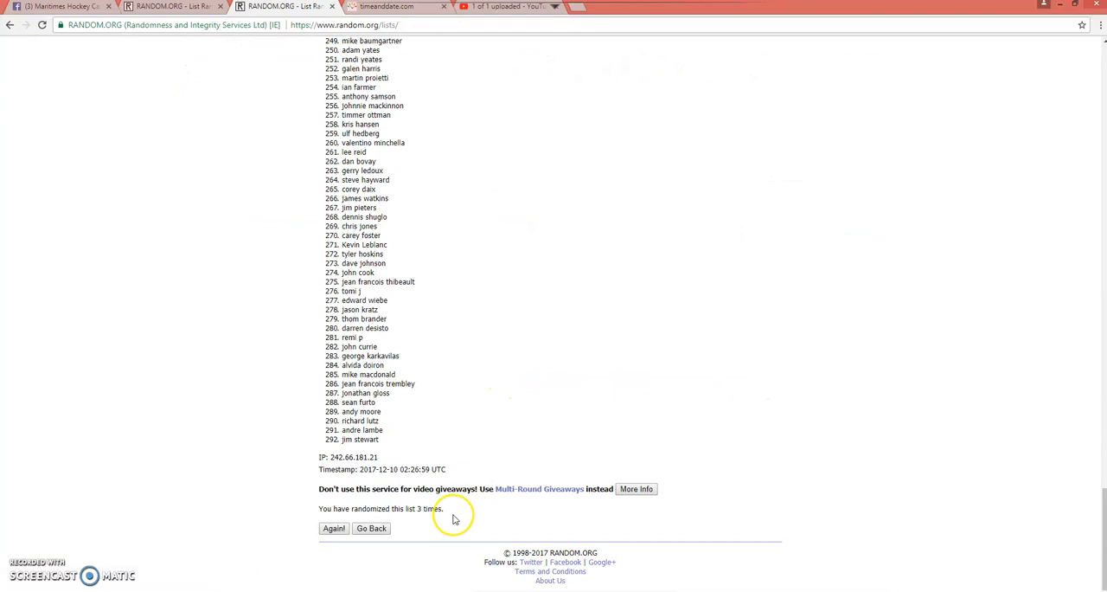
{"action": "mouse_move", "coordinate": [455, 411]}
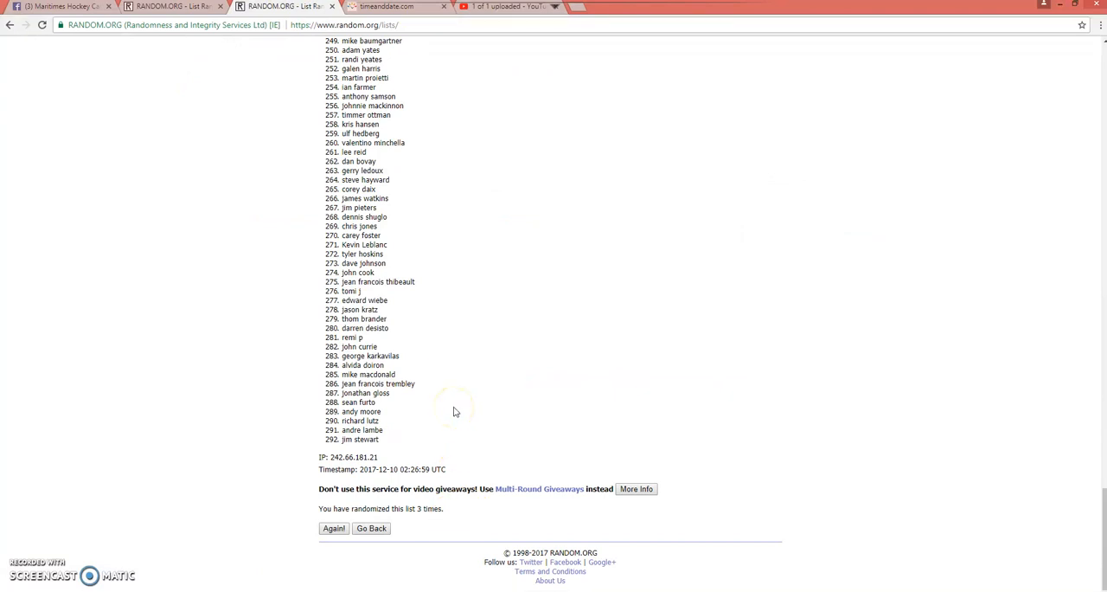
{"action": "scroll", "scroll_direction": "up", "scroll_amount": 3}
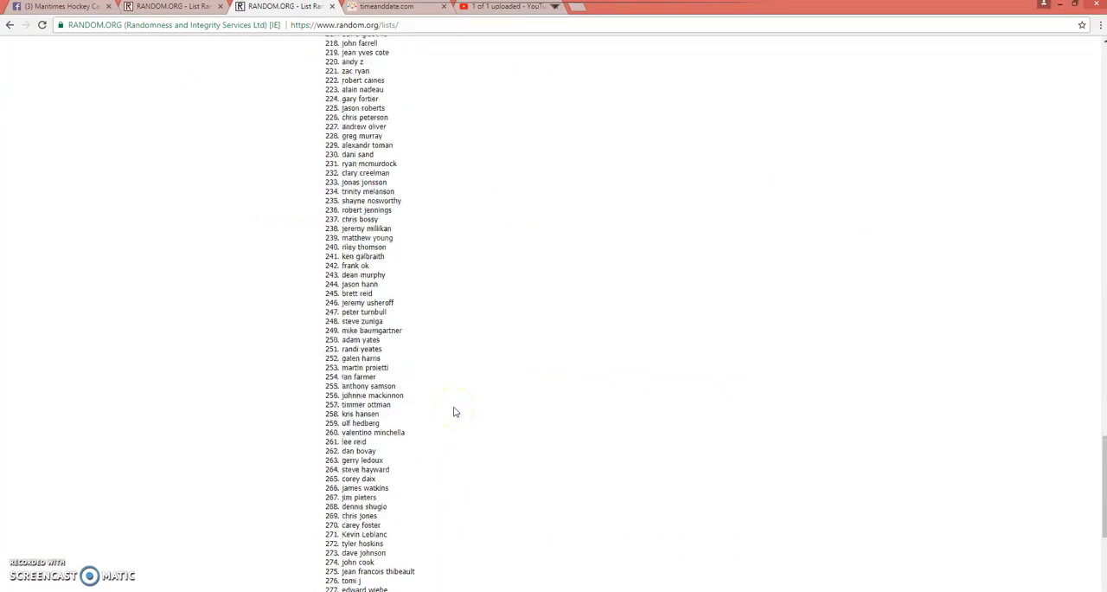
{"action": "scroll", "scroll_direction": "up", "scroll_amount": 3}
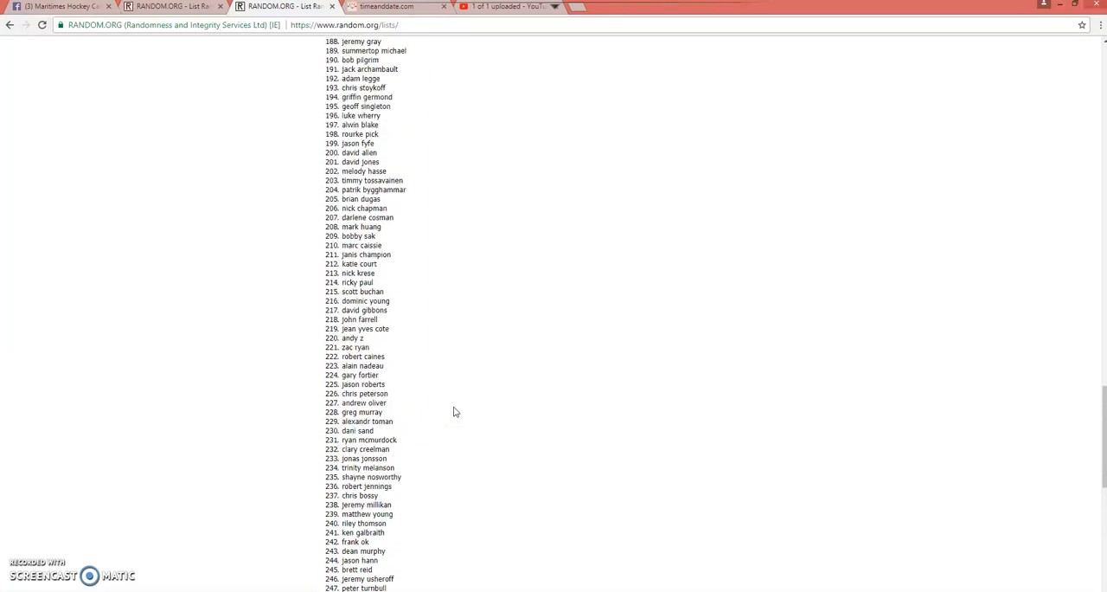
{"action": "scroll", "scroll_direction": "up", "scroll_amount": 3}
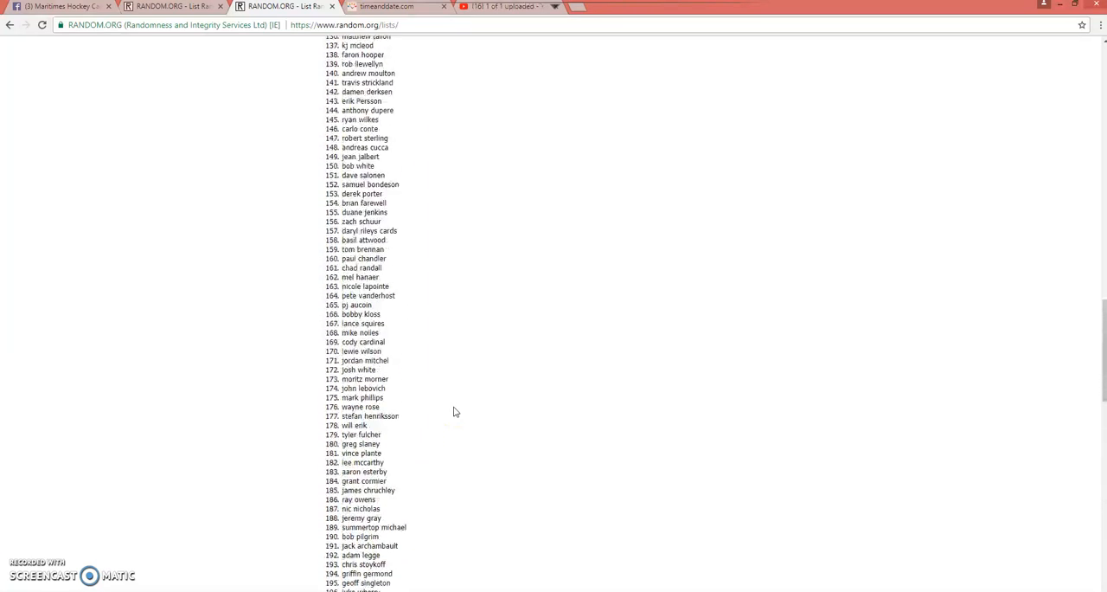
{"action": "scroll", "scroll_direction": "up", "scroll_amount": 3}
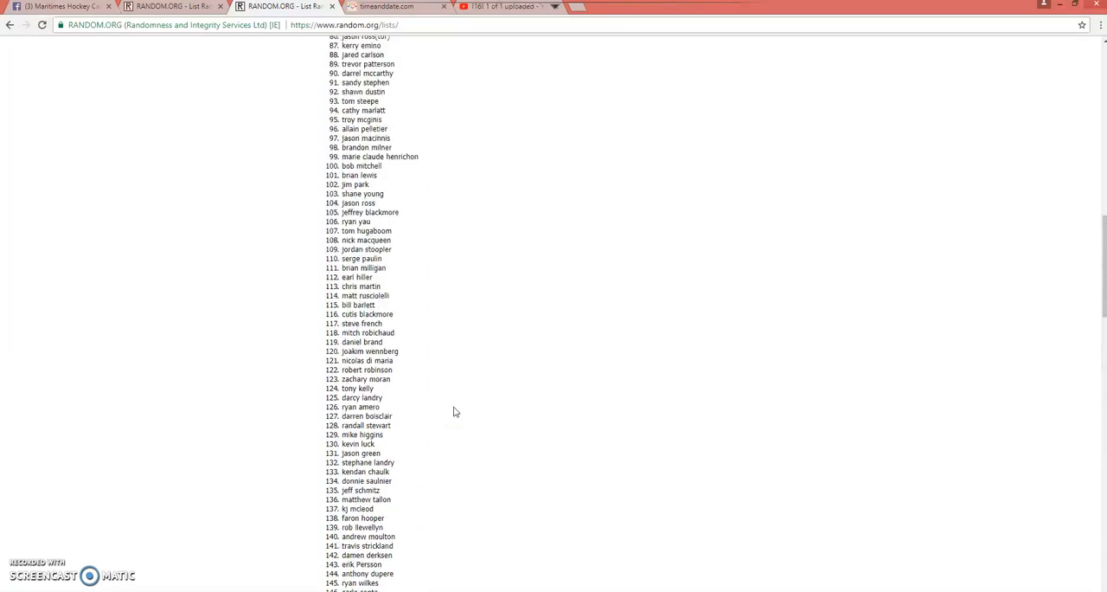
{"action": "scroll", "scroll_direction": "up", "scroll_amount": 3}
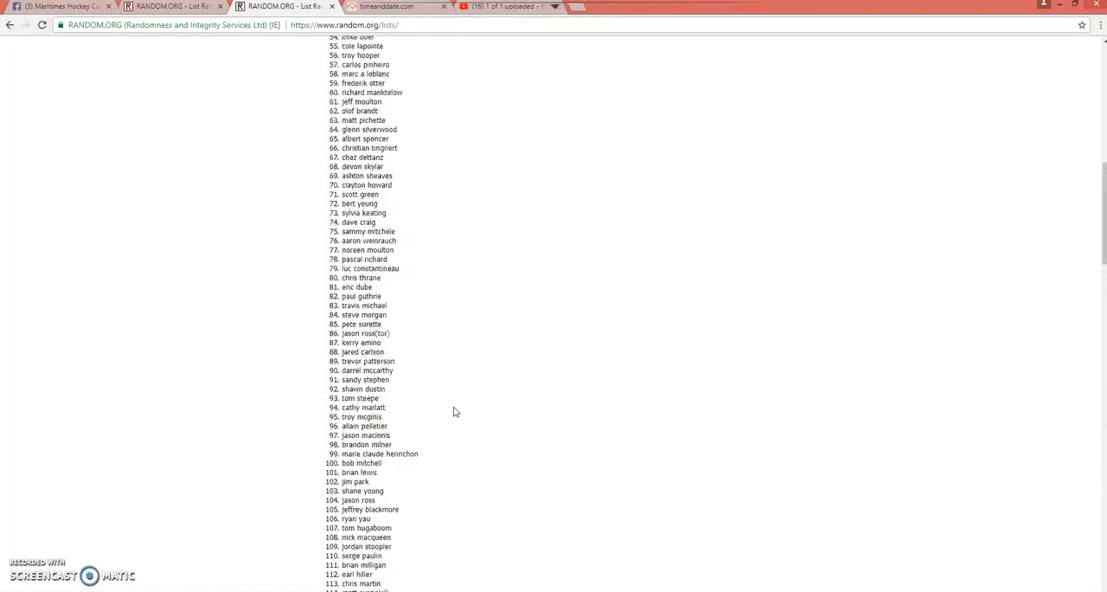
{"action": "scroll", "scroll_direction": "up", "scroll_amount": 3}
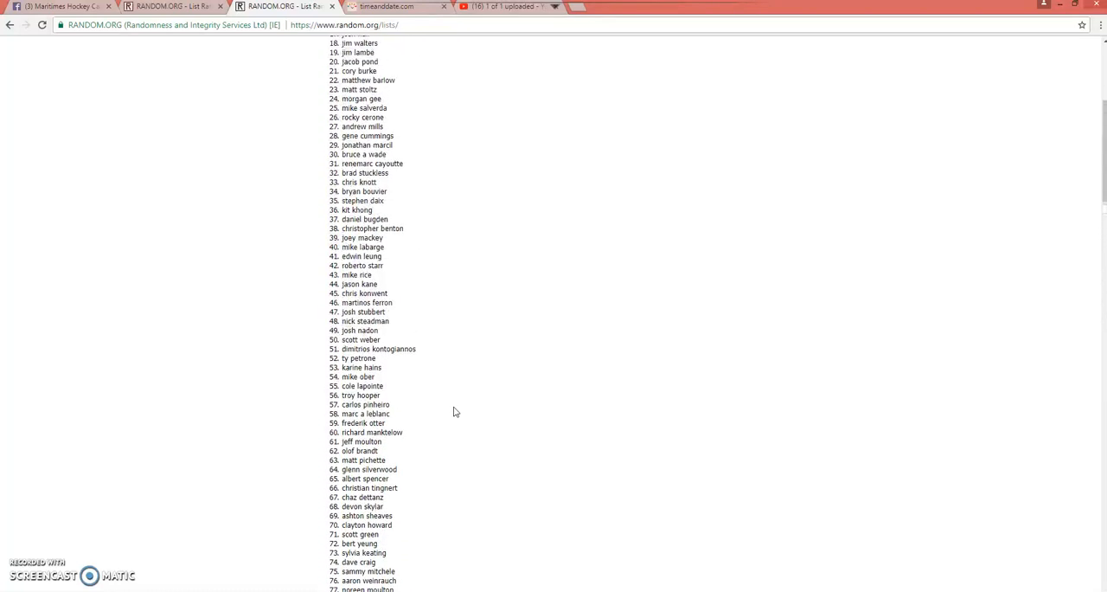
{"action": "scroll", "scroll_direction": "up", "scroll_amount": 3}
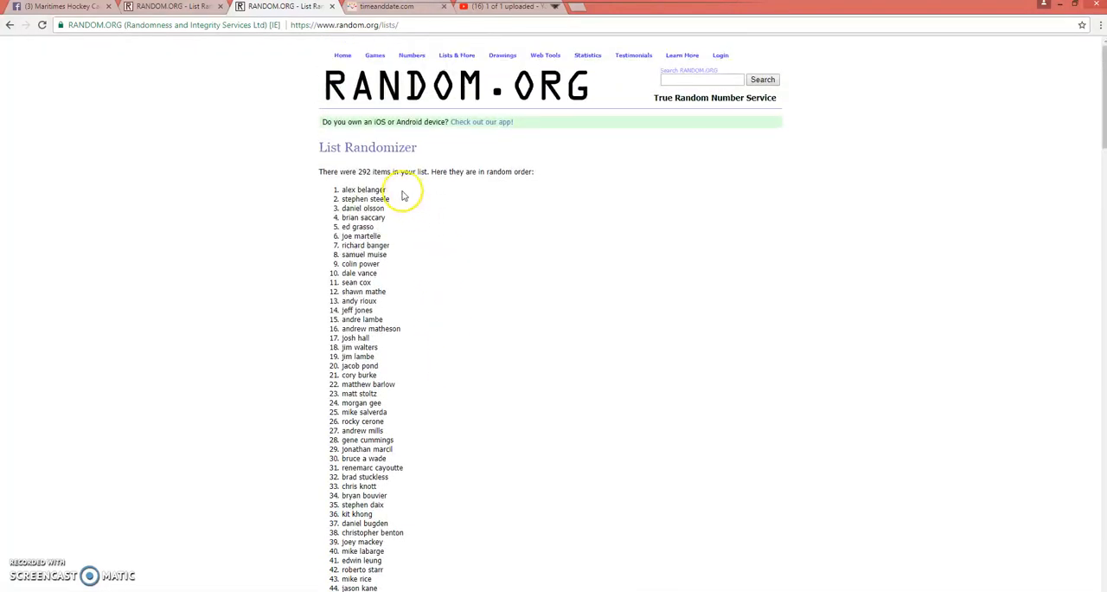
{"action": "left_click", "coordinate": [173, 7]}
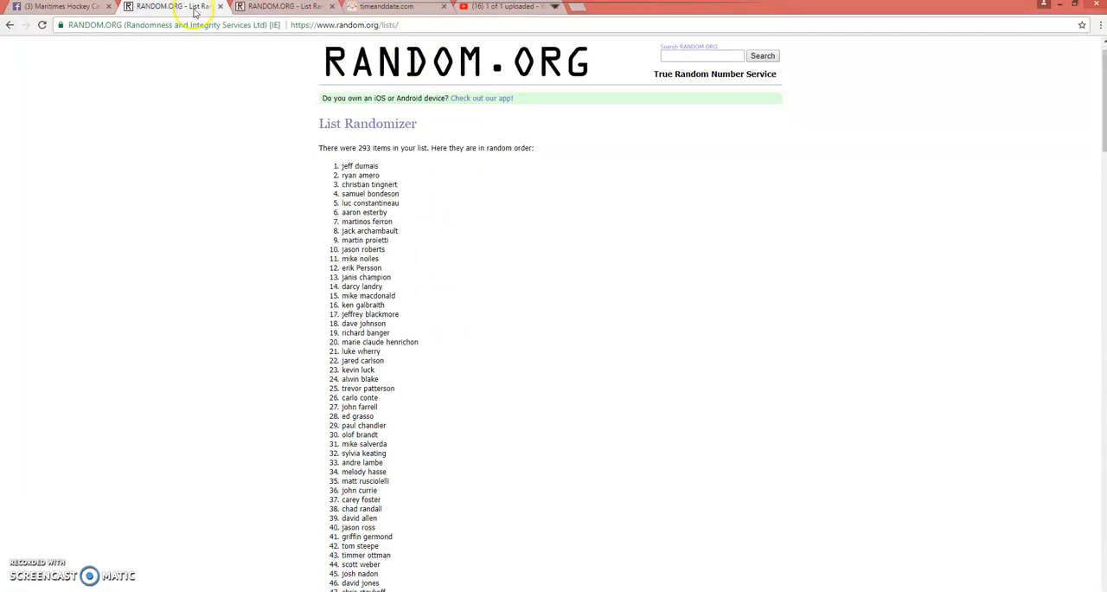
{"action": "left_click", "coordinate": [280, 7]}
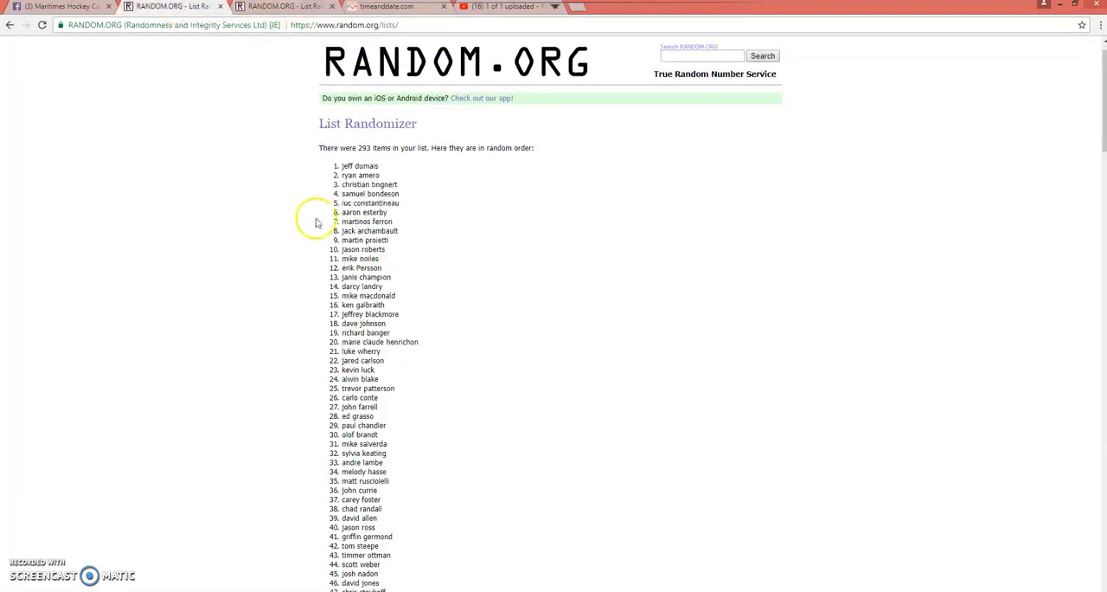
{"action": "scroll", "scroll_direction": "down", "scroll_amount": 3}
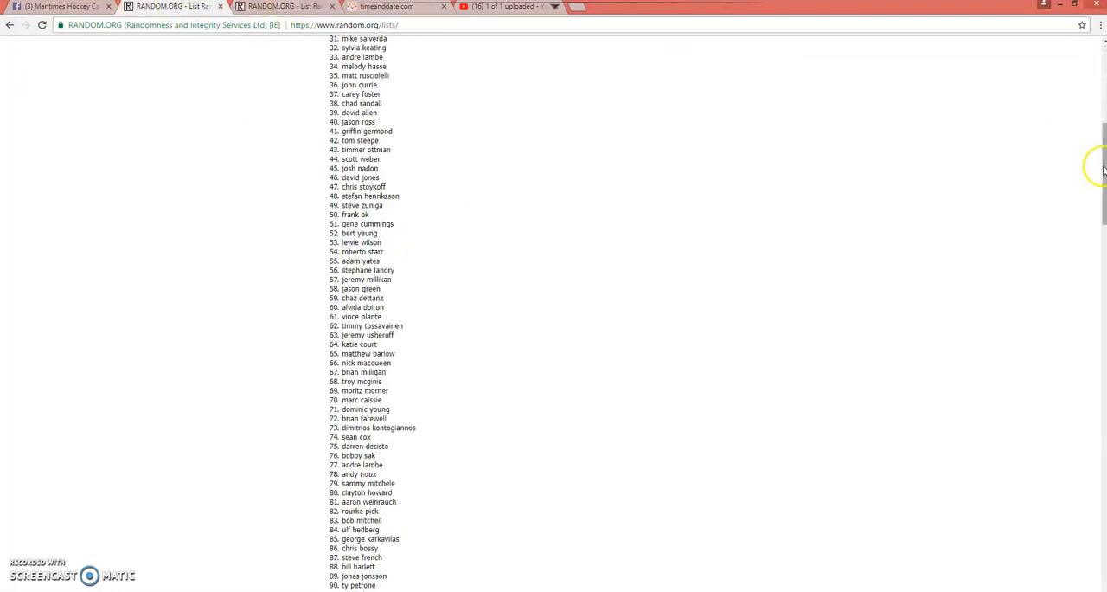
{"action": "scroll", "scroll_direction": "down", "scroll_amount": 3}
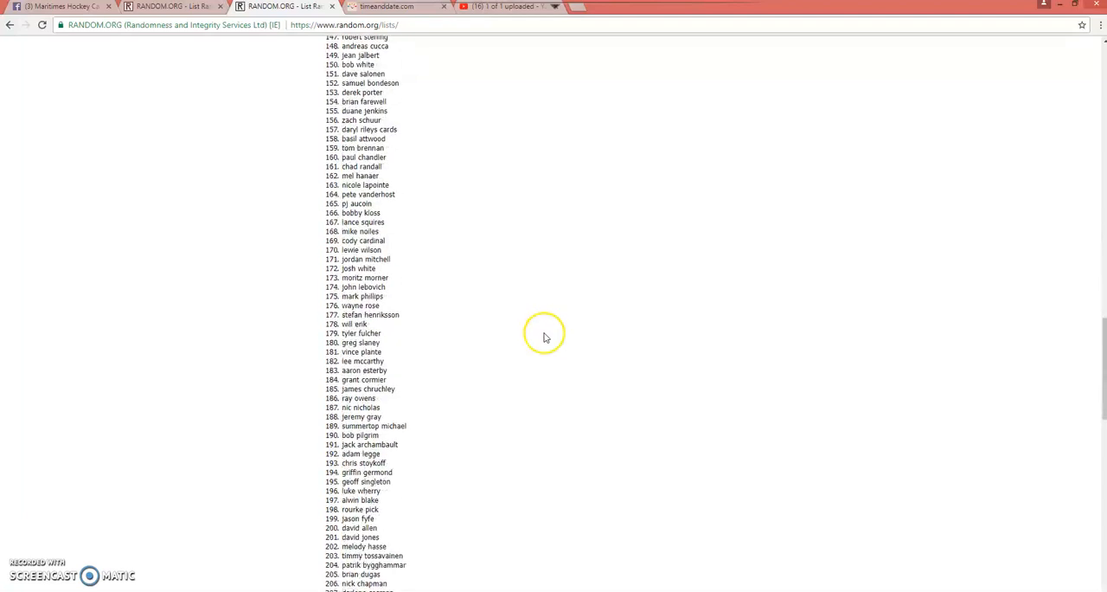
{"action": "scroll", "scroll_direction": "down", "scroll_amount": 3}
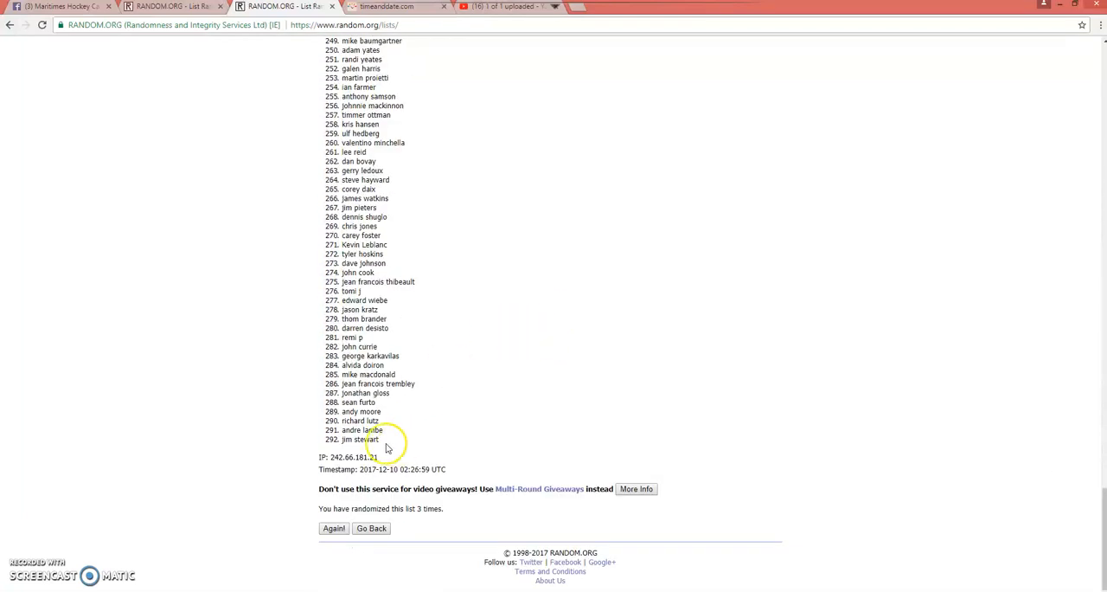
{"action": "double_click", "coordinate": [354, 440]}
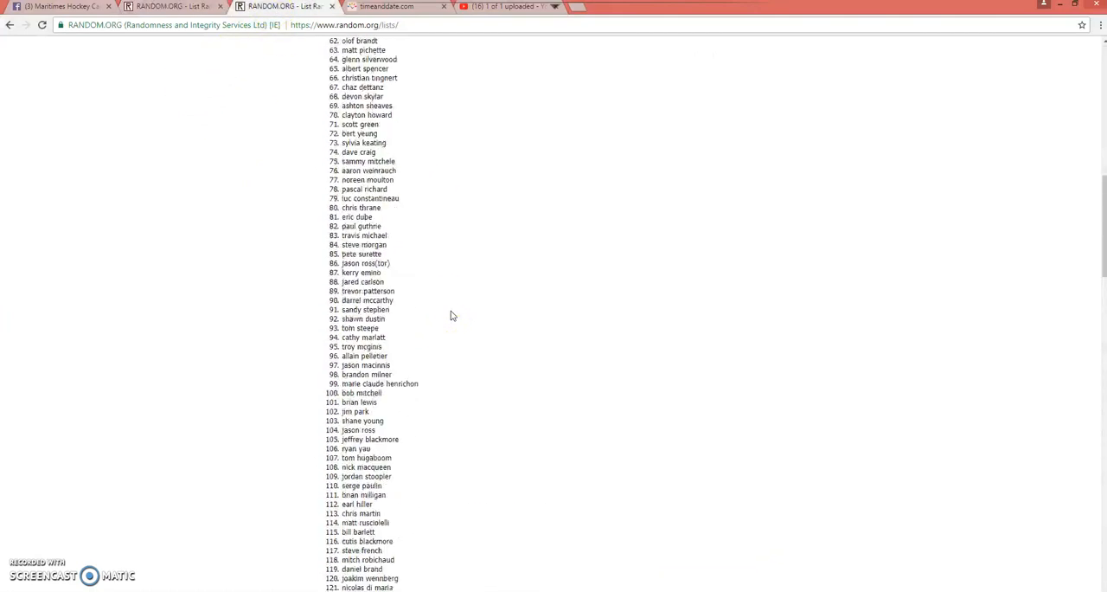
{"action": "scroll", "scroll_direction": "up", "scroll_amount": 3}
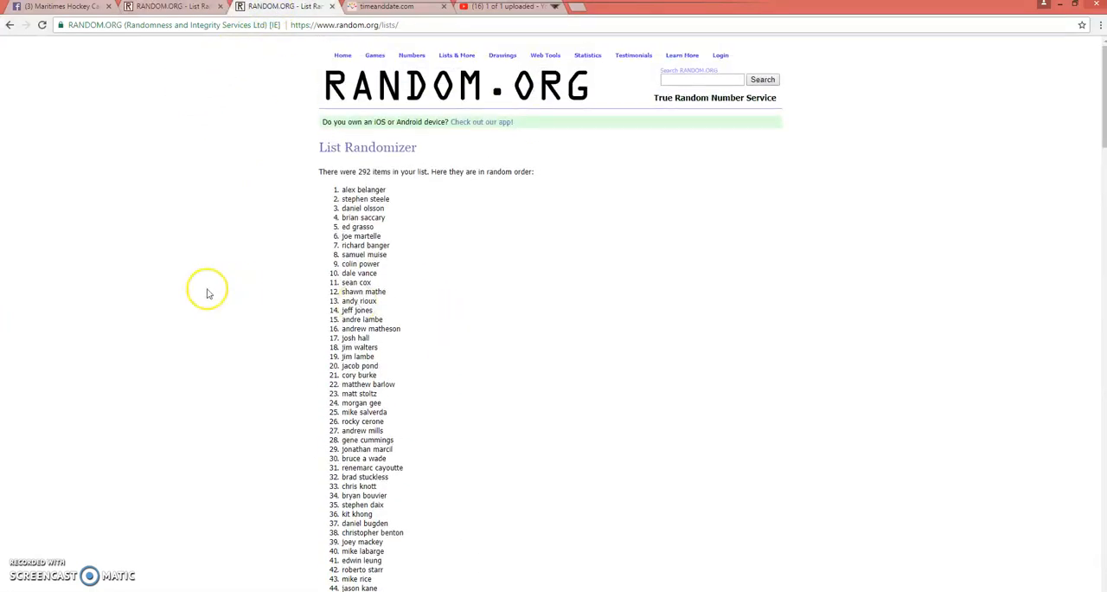